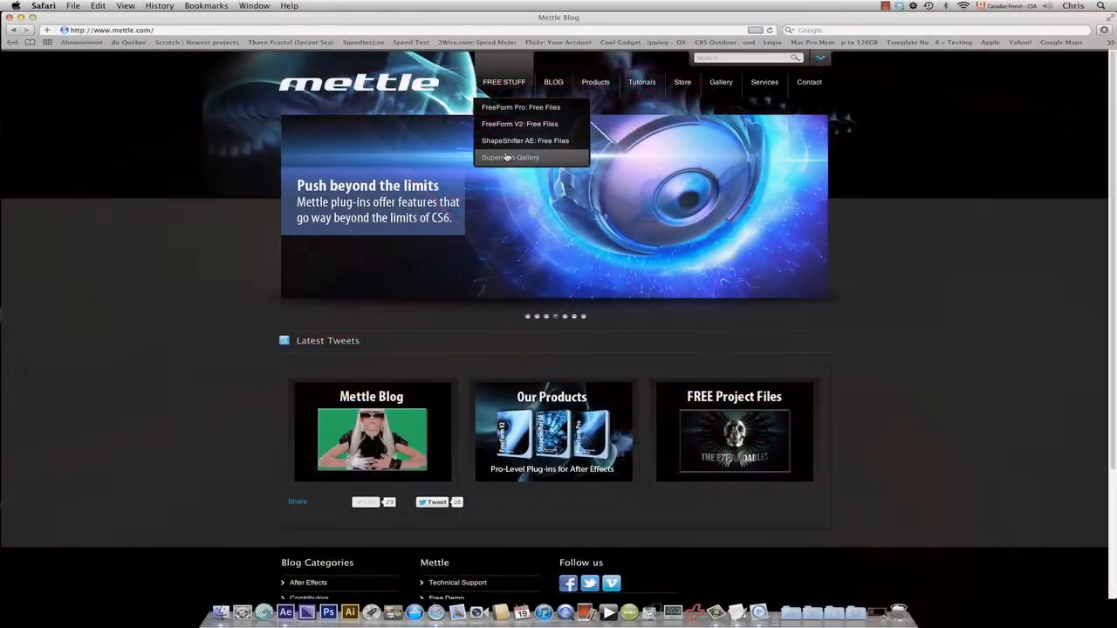
Step: Go to mettle.com's Superman Gallery page and browse the wallpaper thumbnails
click(511, 157)
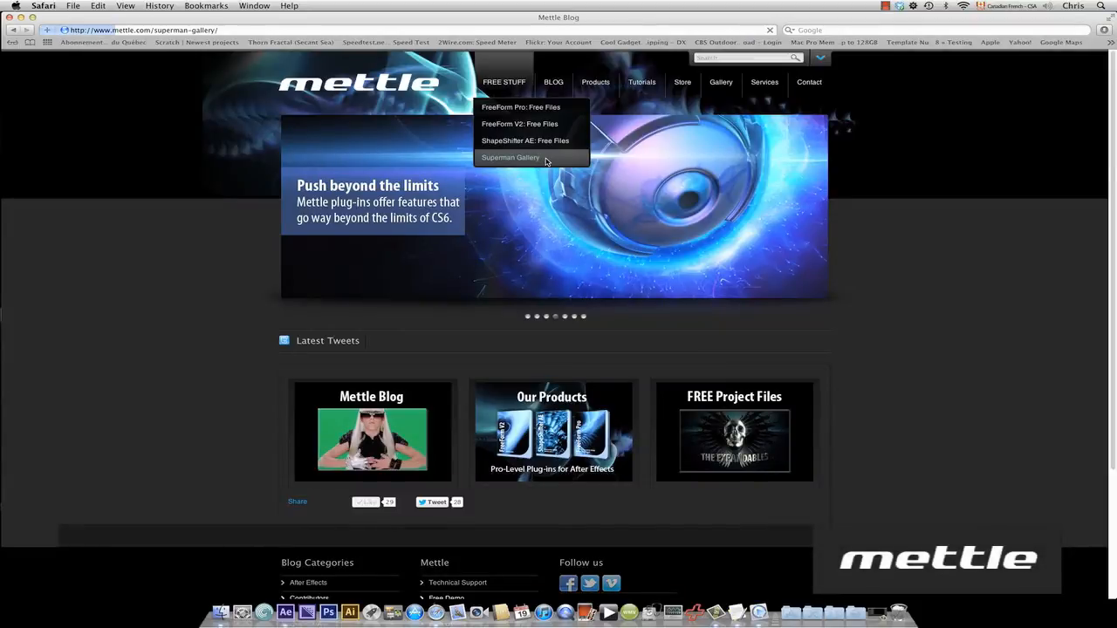
click(511, 158)
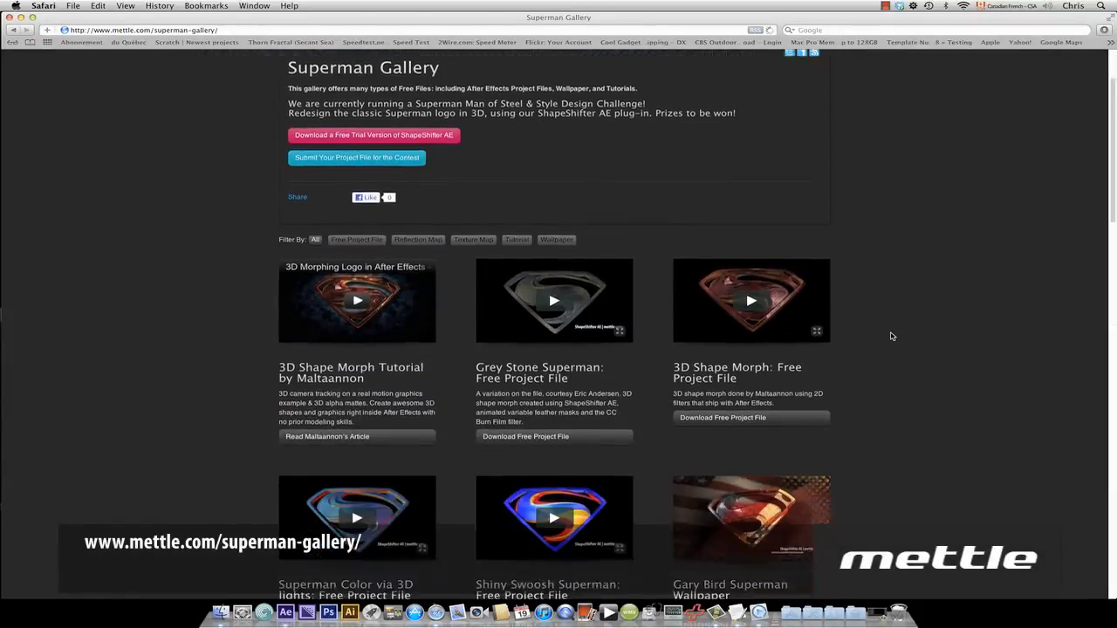
scroll(down, 3)
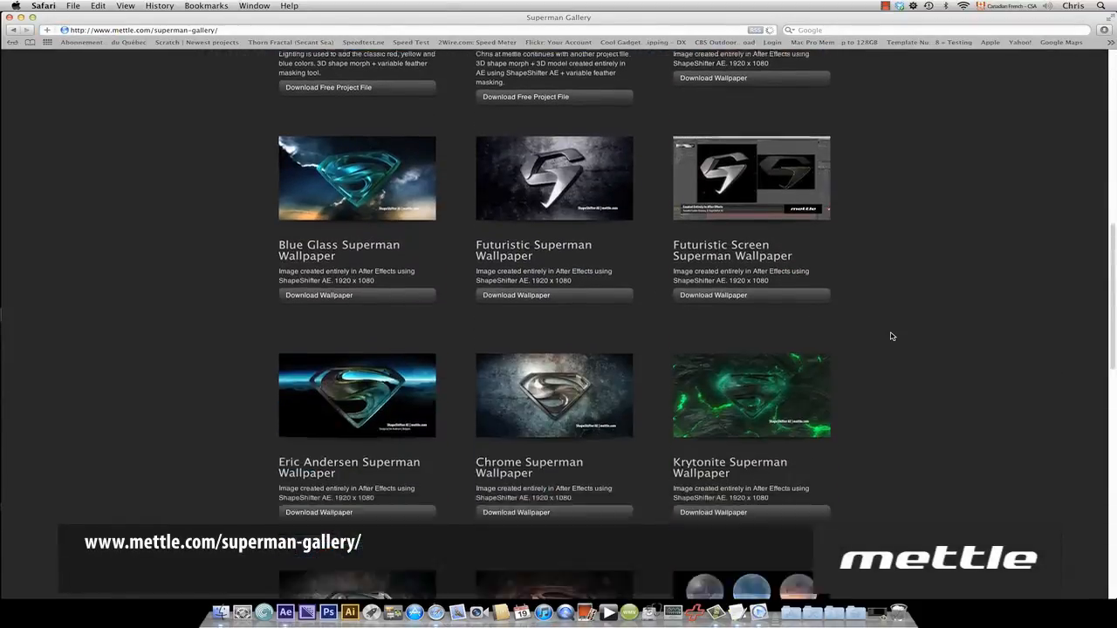
scroll(up, 3)
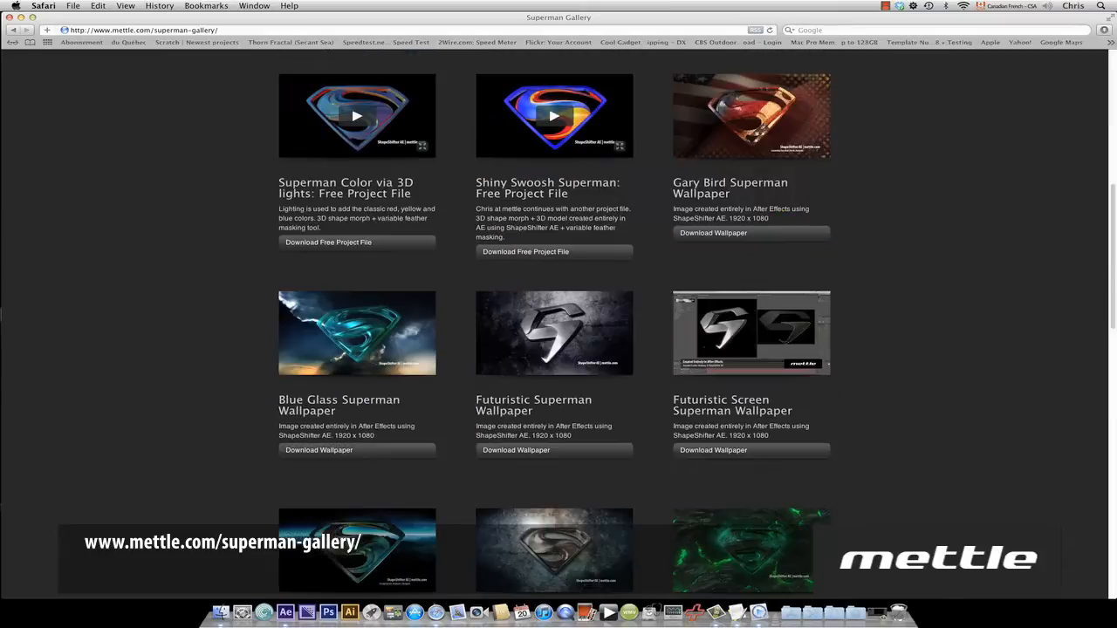
Step: Enlarge a wallpaper and step through the Eric Andersen and Blue Glass wallpapers to Gary Bird's
click(554, 332)
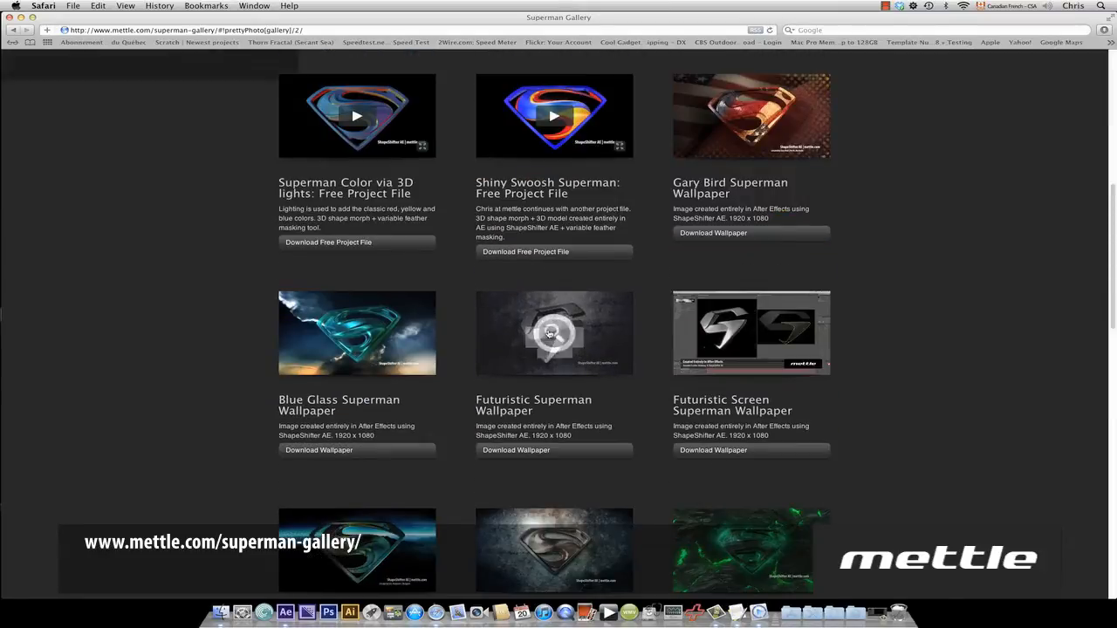
click(554, 332)
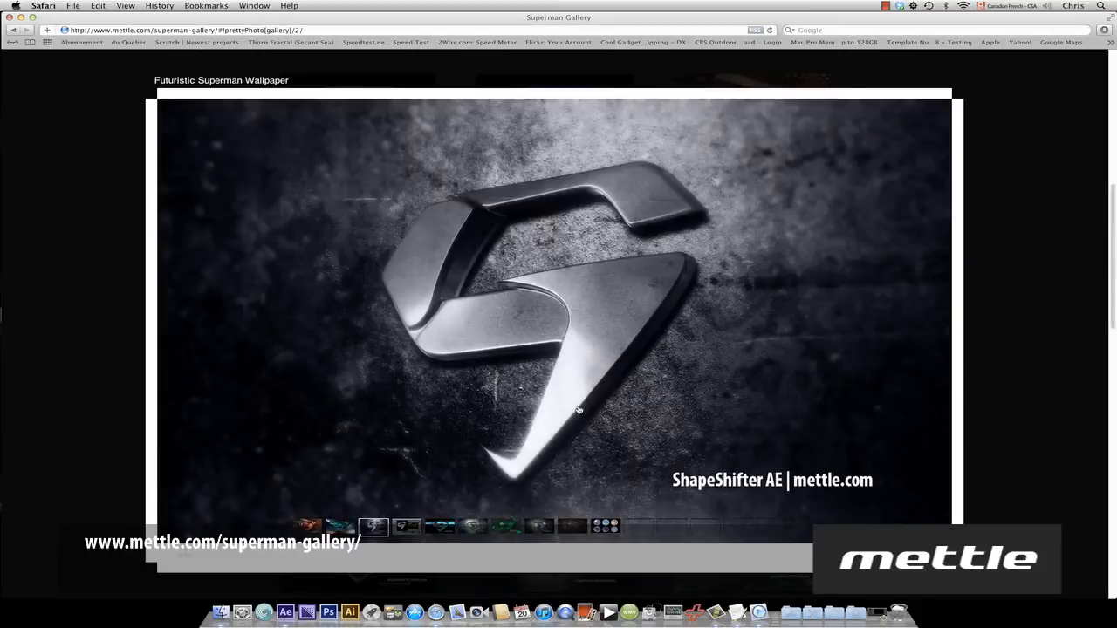
click(439, 526)
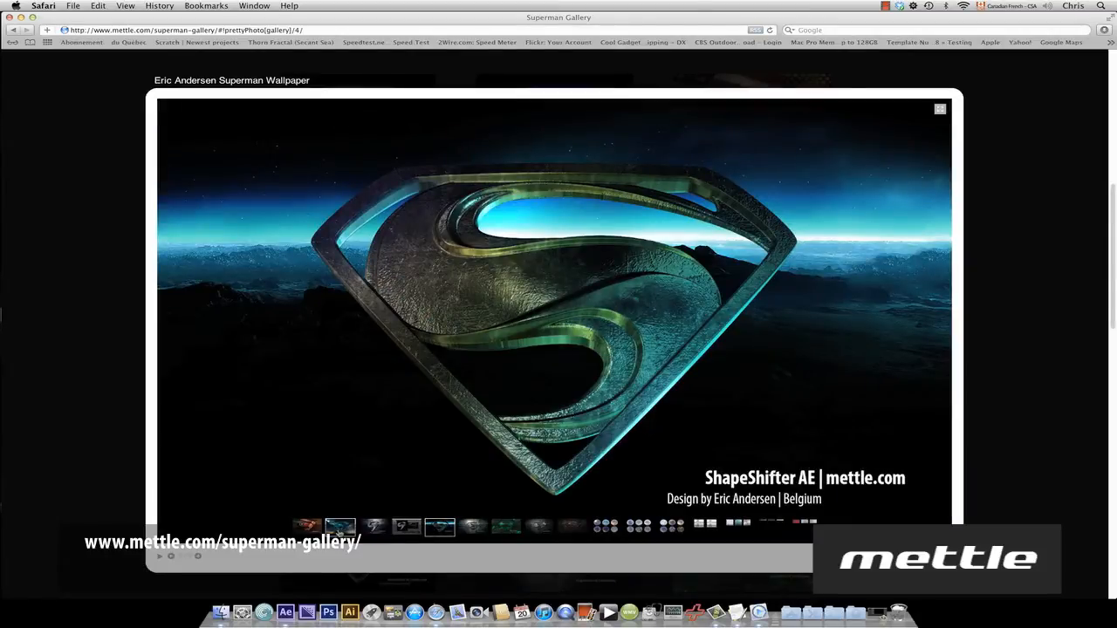
click(306, 526)
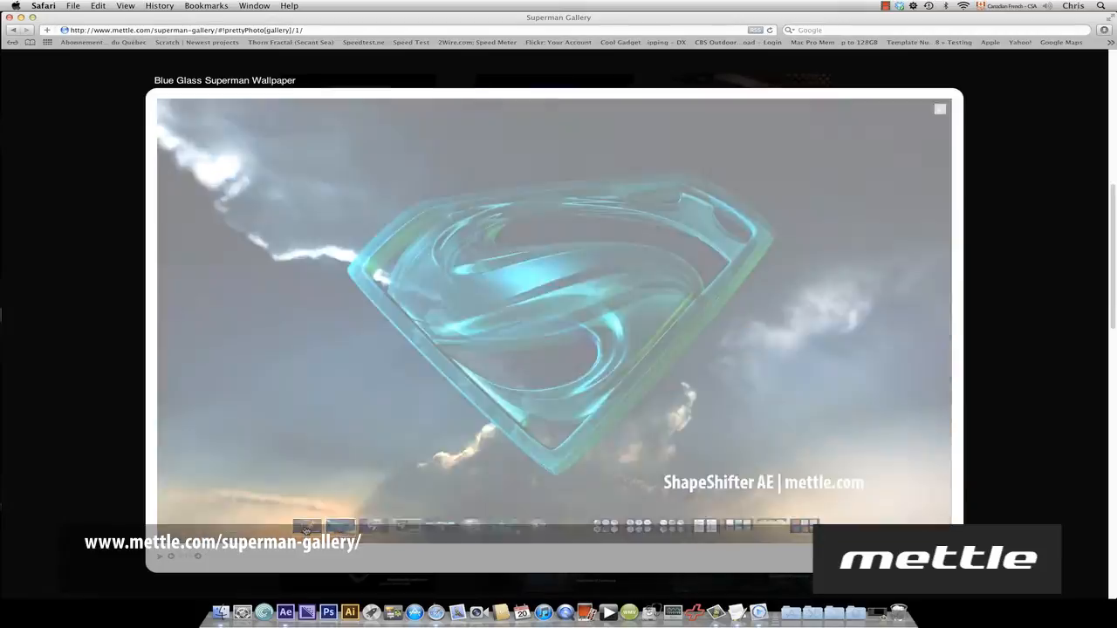
click(538, 526)
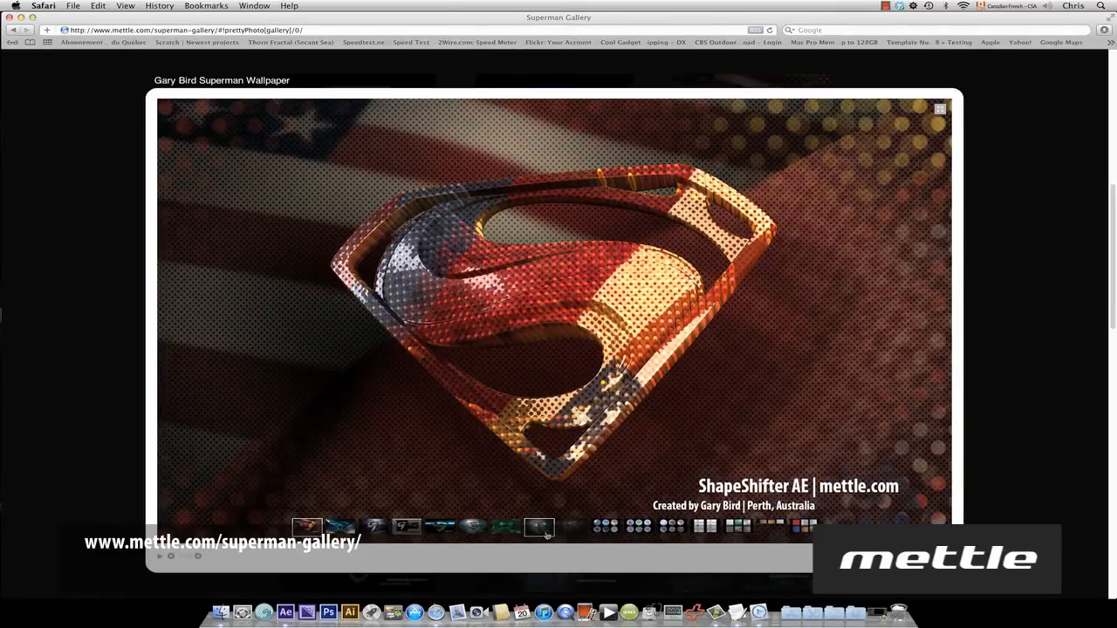
click(506, 526)
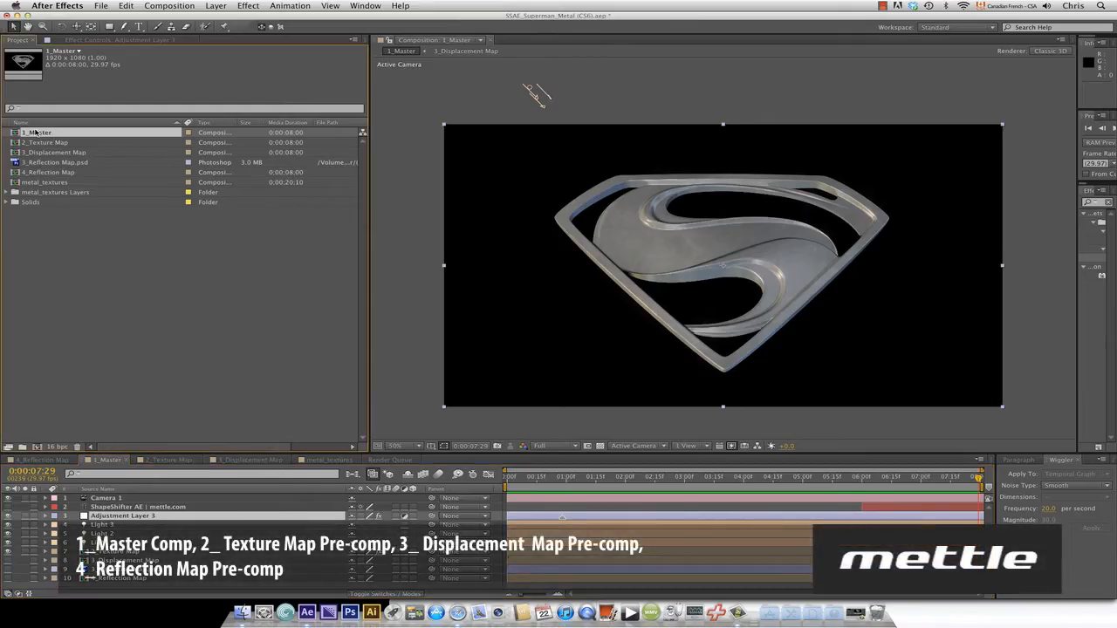
Step: Inspect the 2_Texture Map, 3_Displacement Map, reflection image and 4_Reflection Map project items
click(45, 143)
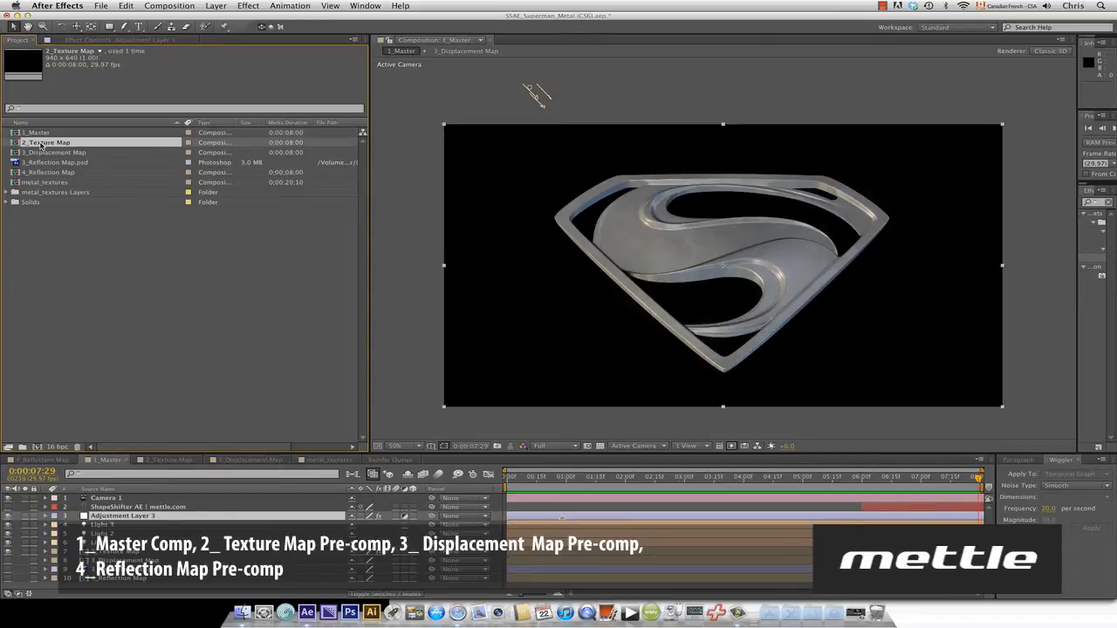
click(55, 152)
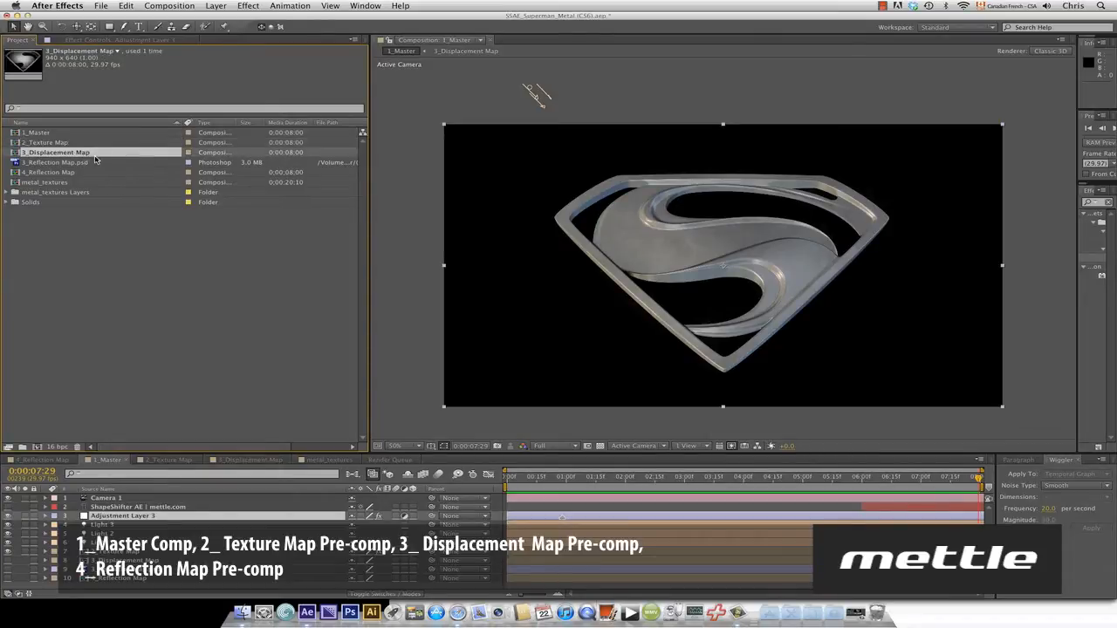
click(56, 162)
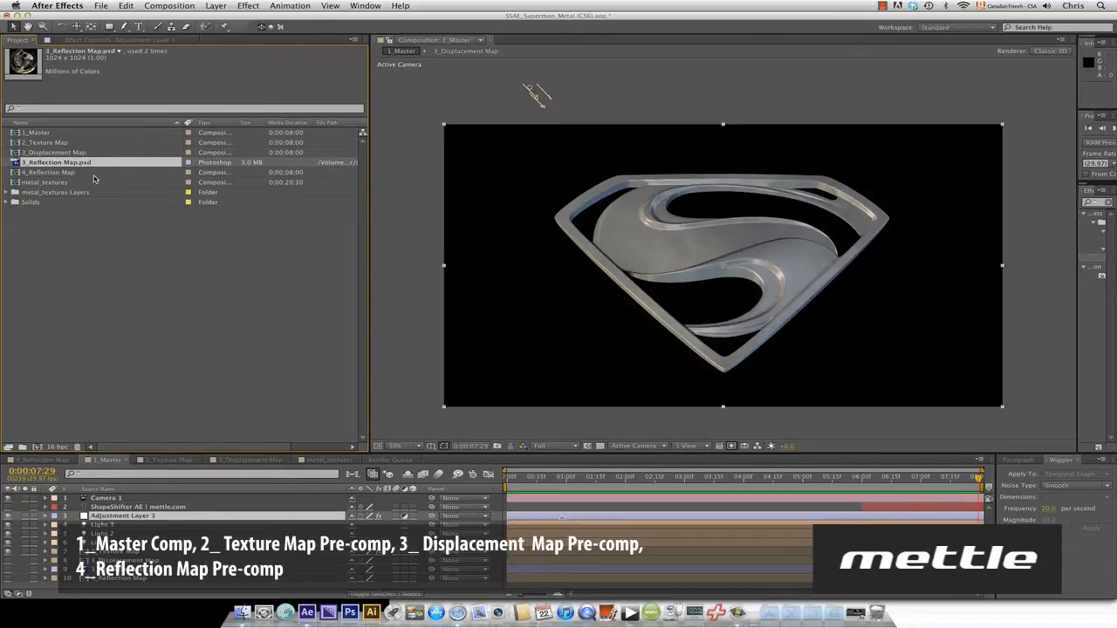
click(48, 172)
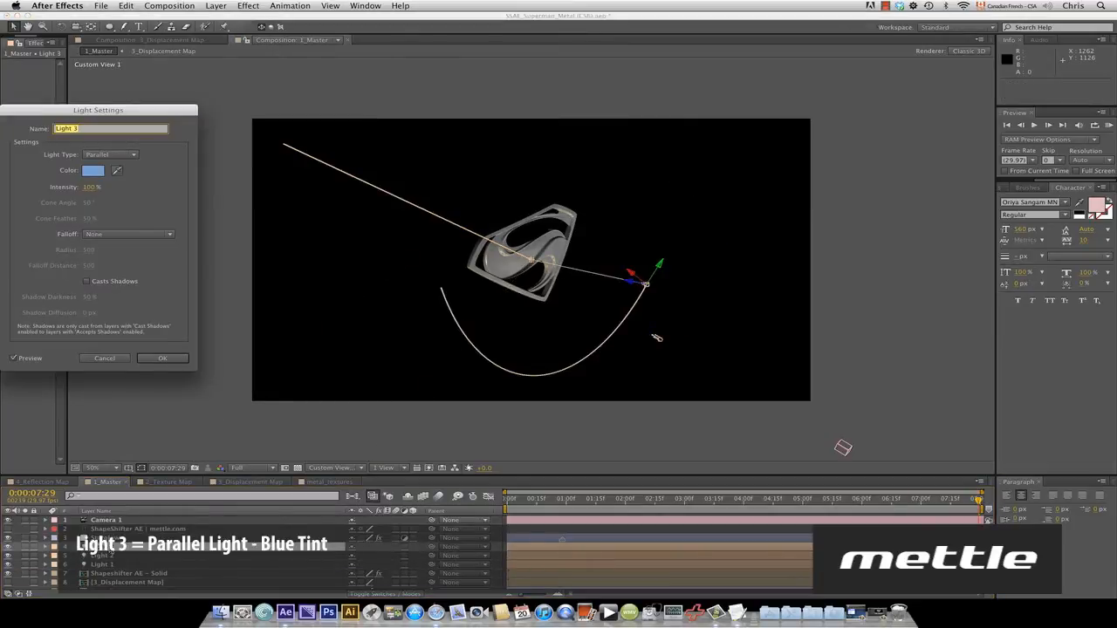
click(104, 358)
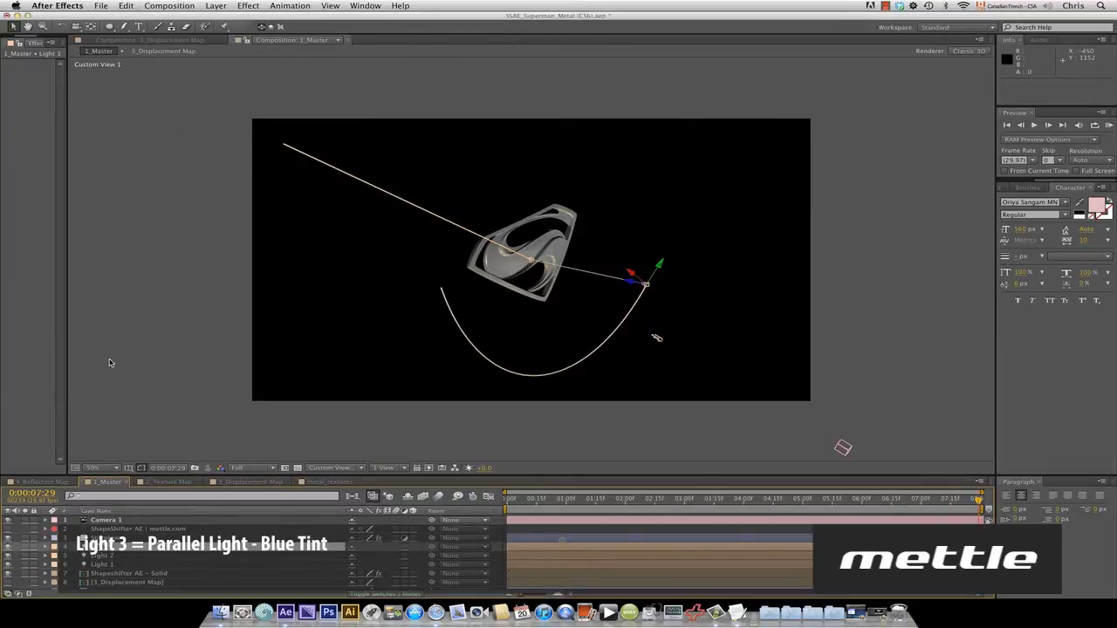
double_click(102, 555)
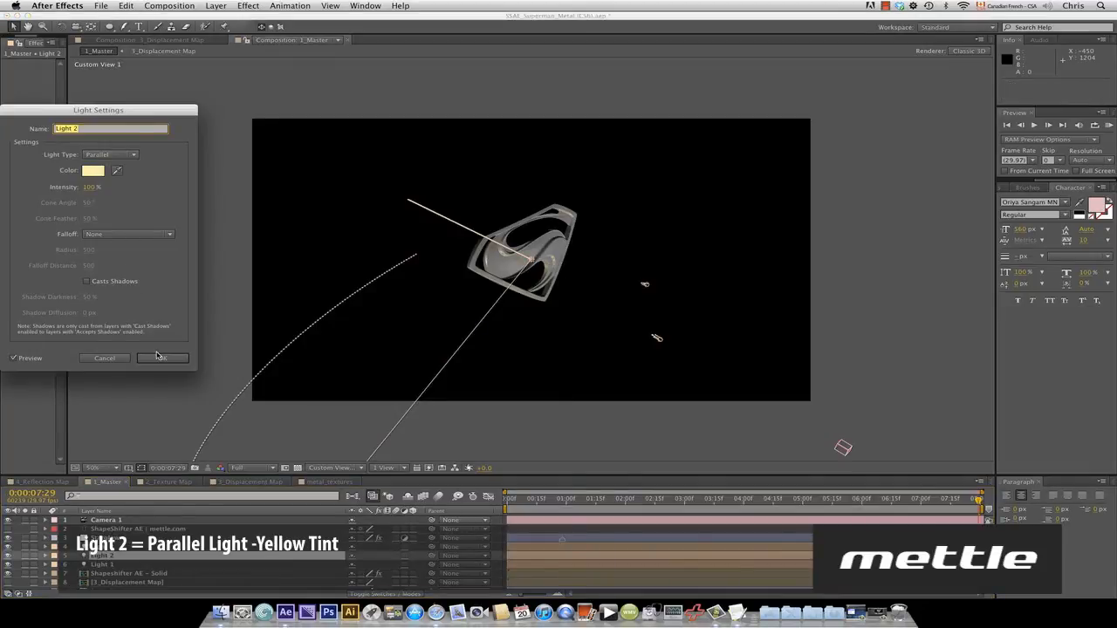
click(162, 358)
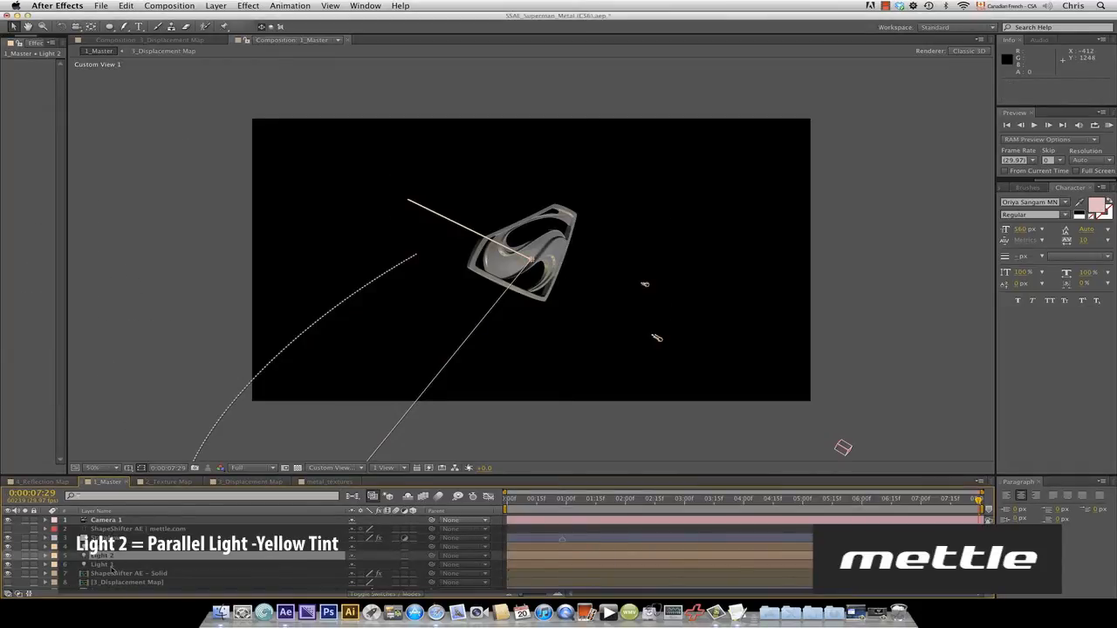
double_click(103, 563)
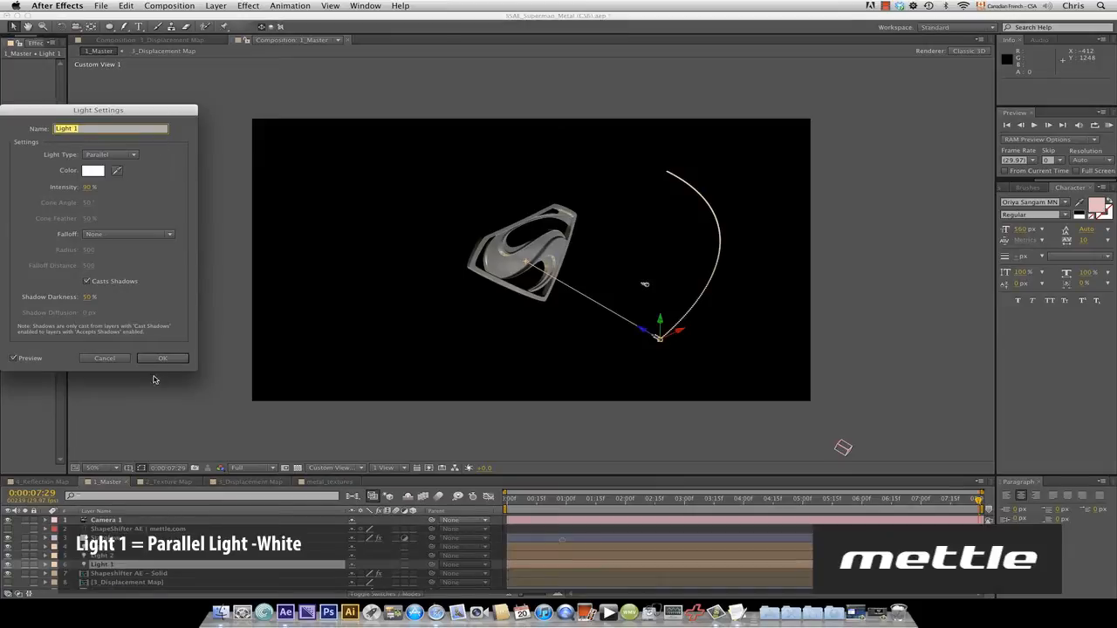
click(162, 358)
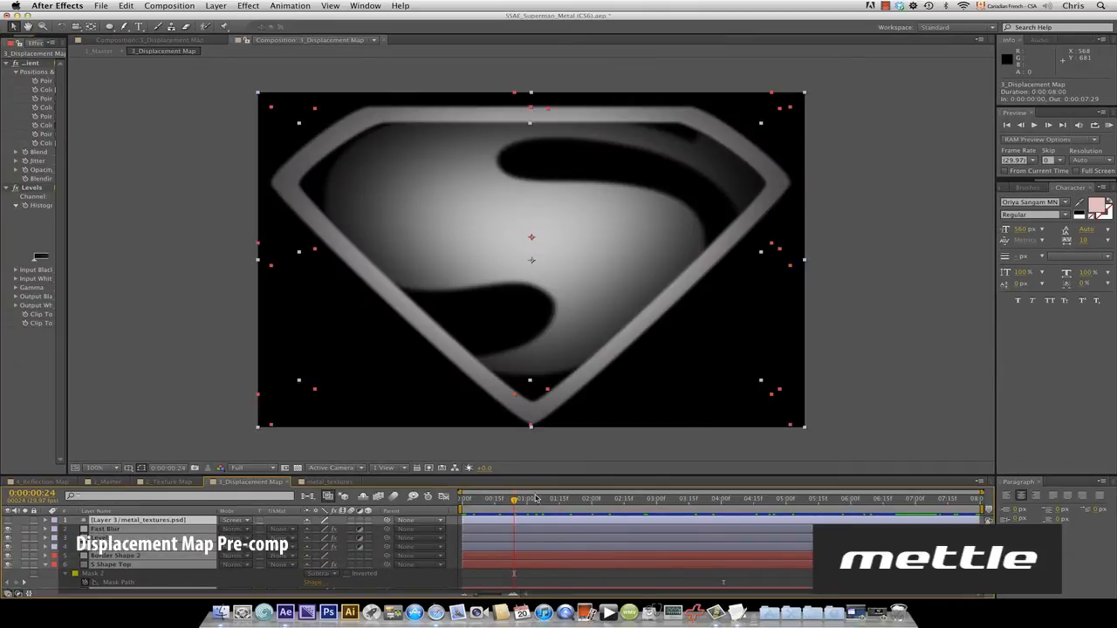
Step: Move the Displacement Map's current-time indicator to a later frame to preview the grayscale relief
click(765, 498)
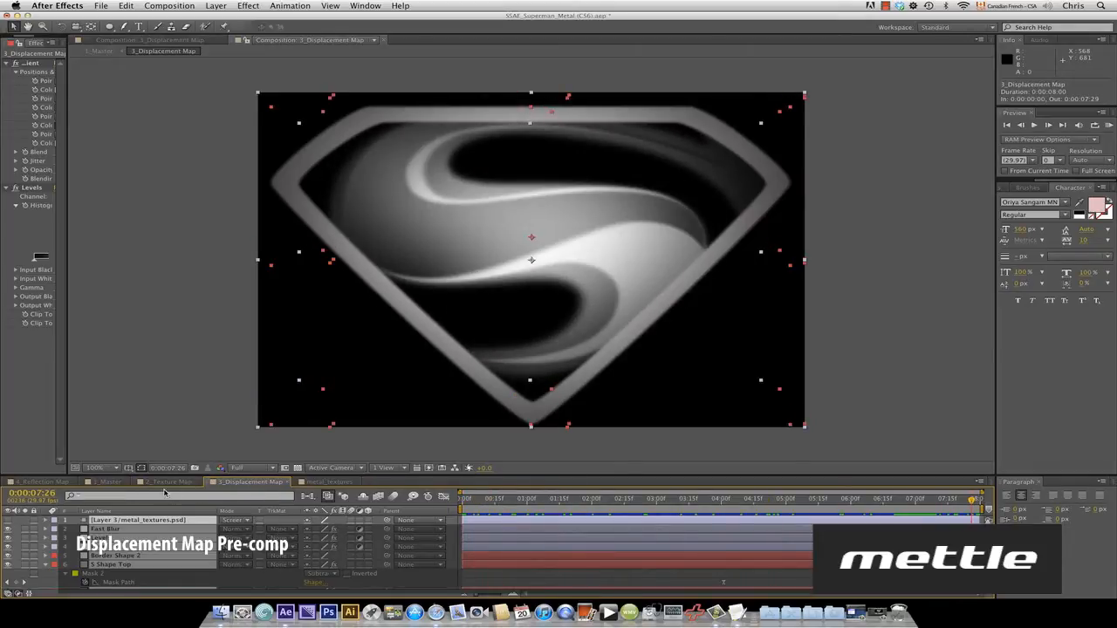
Step: Switch to the 4_Reflection Map timeline tab to view its circular grayscale texture
click(157, 51)
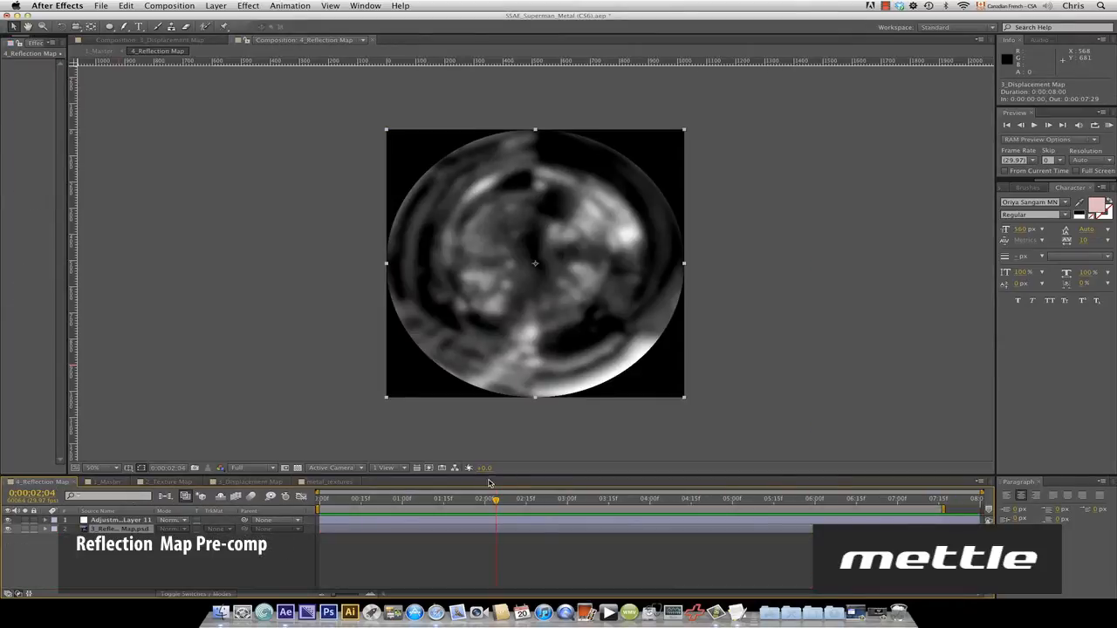
mouse_move(538, 545)
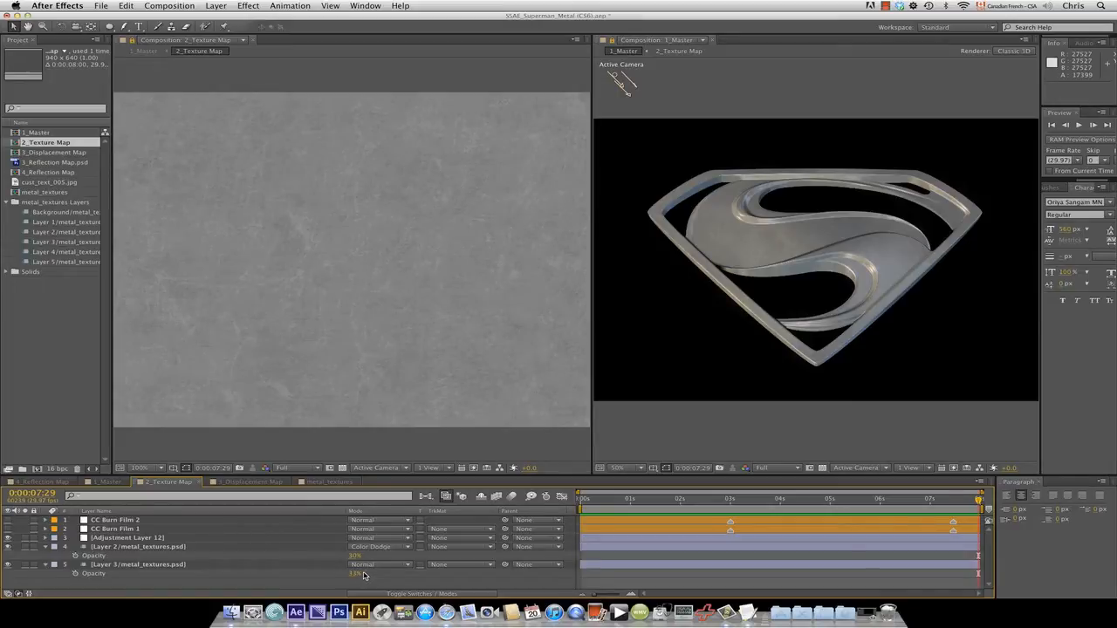
mouse_move(795, 160)
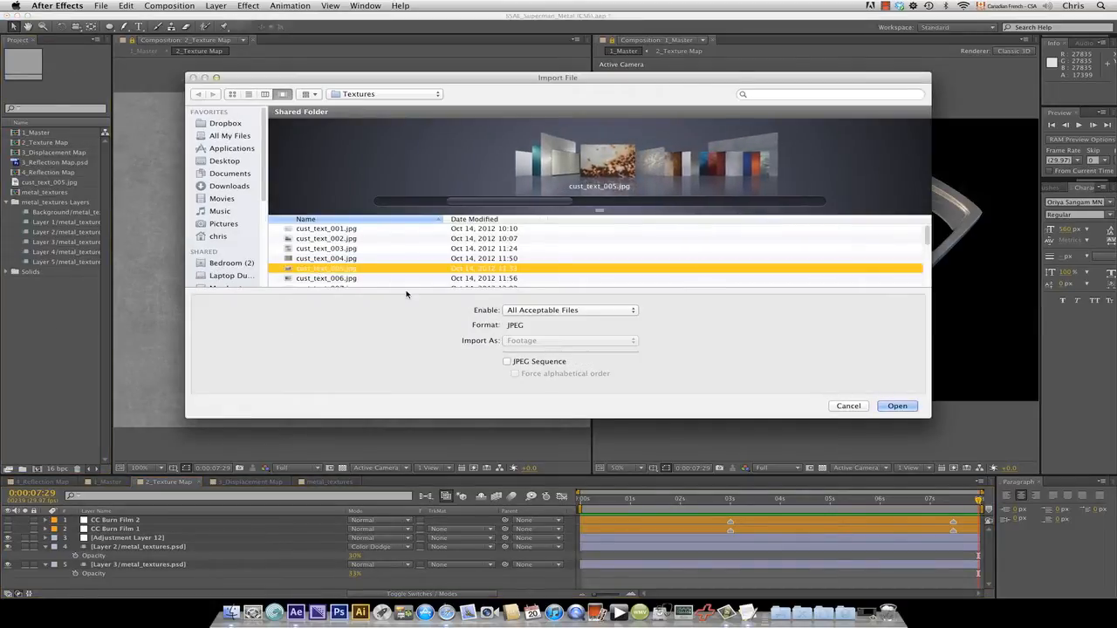
Step: Import cust_text_012.jpg into 2_Texture Map and set its blend mode to Difference
click(897, 406)
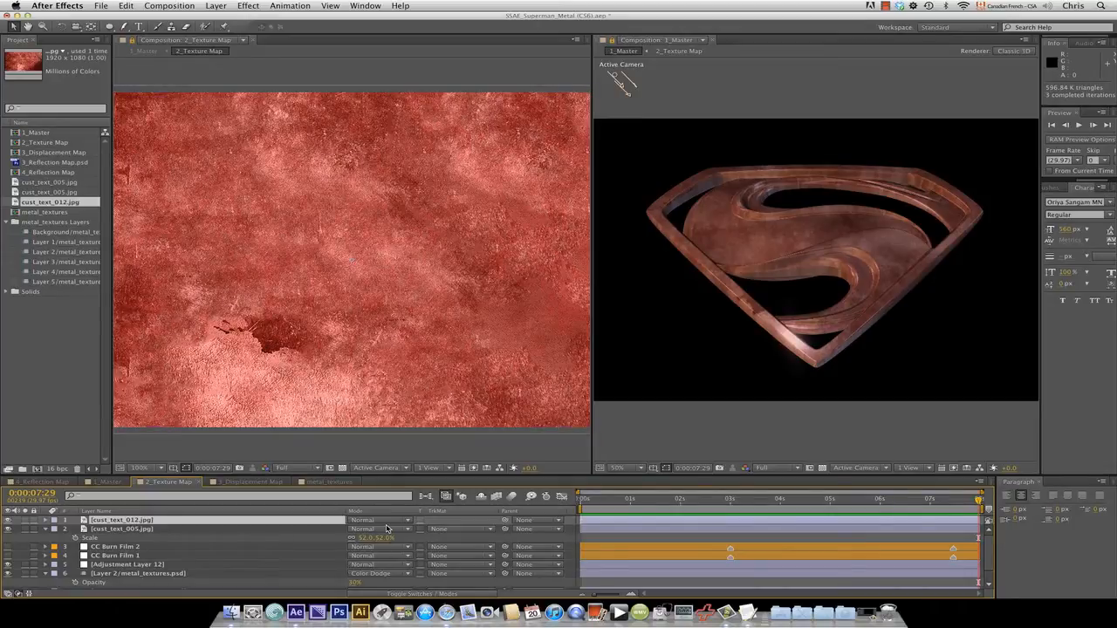
click(377, 520)
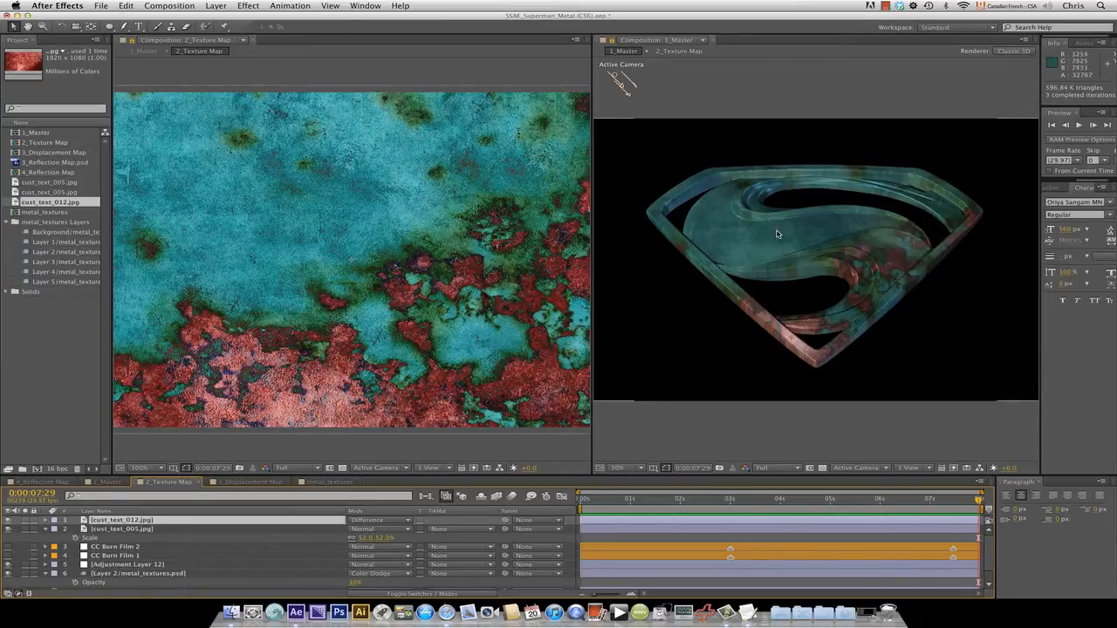
mouse_move(869, 271)
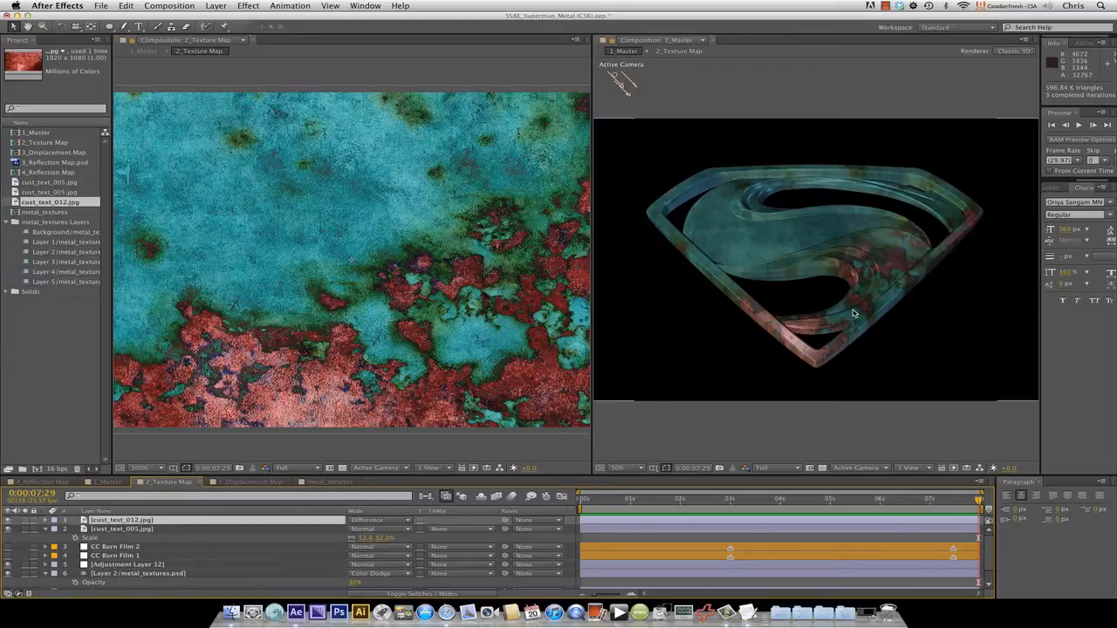
mouse_move(869, 294)
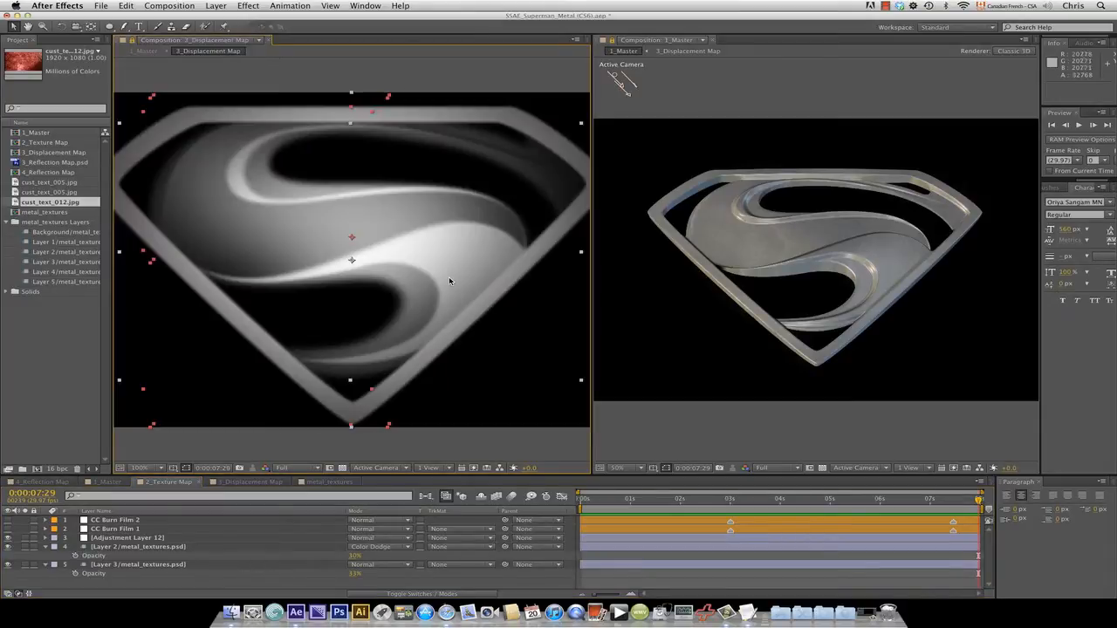
mouse_move(471, 383)
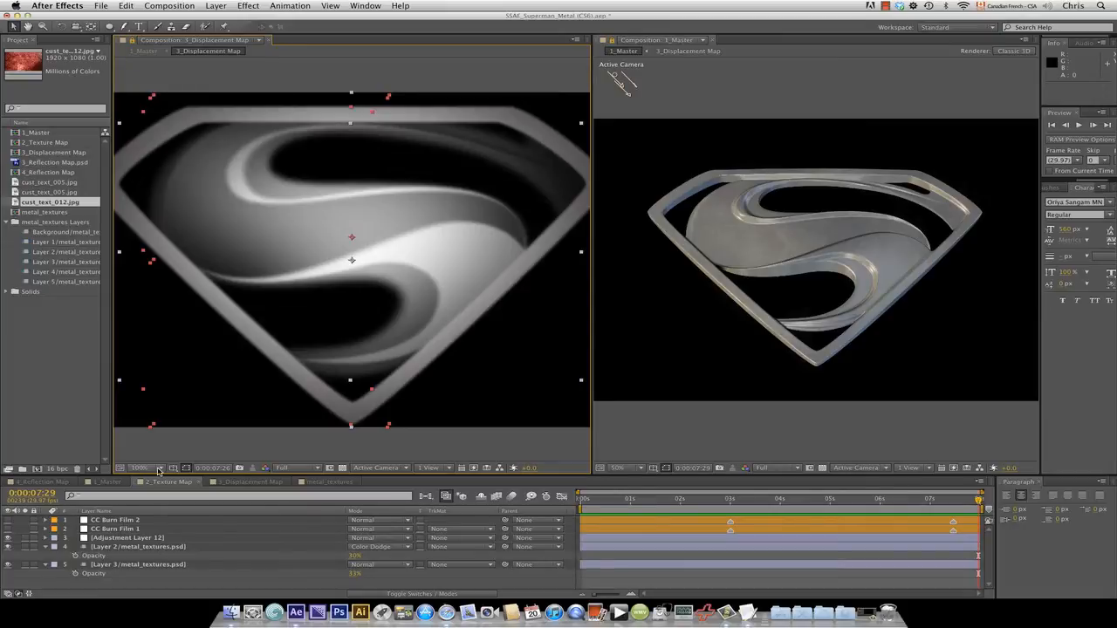
Step: Show the 3_Displacement Map layers and scroll down to S Shape Top's mask properties
click(248, 482)
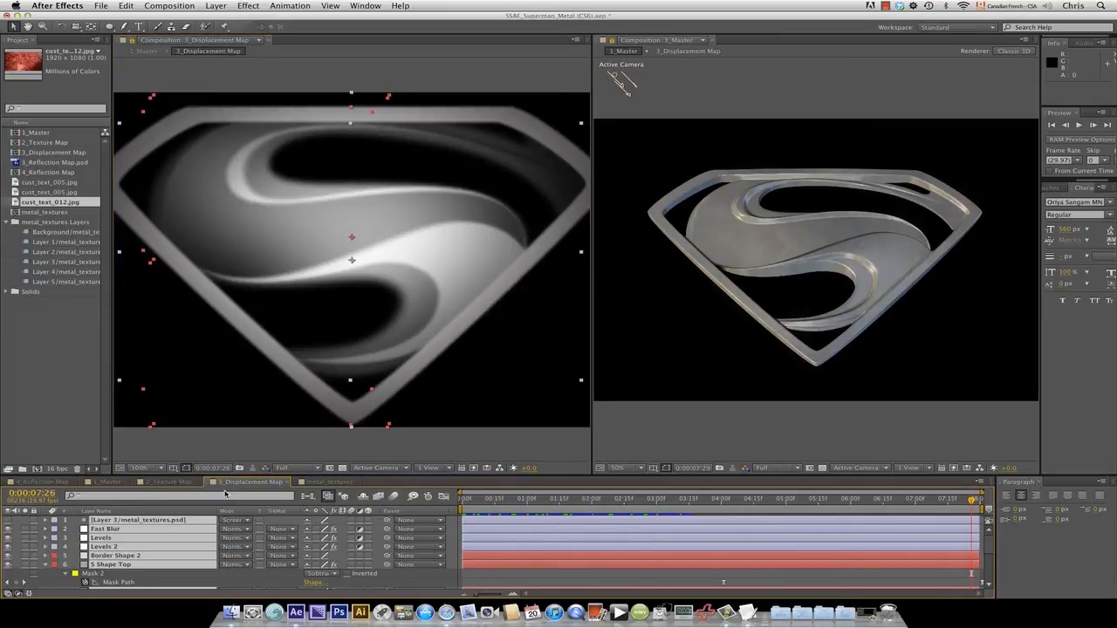
scroll(down, 3)
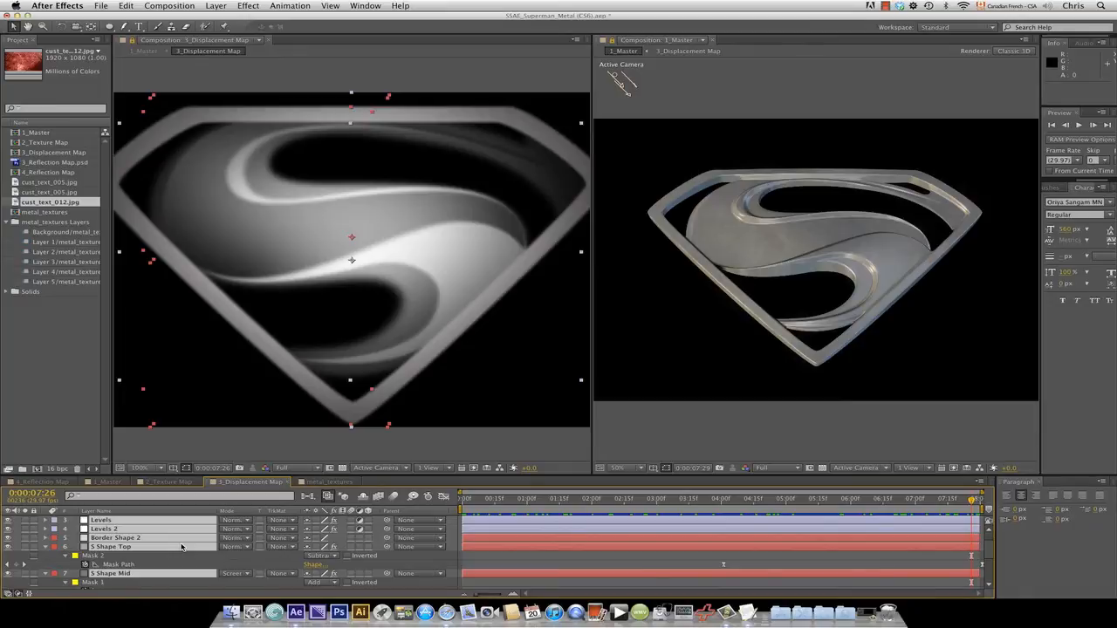
Step: Reveal the mask outlines of the top and middle S shape layers
click(111, 547)
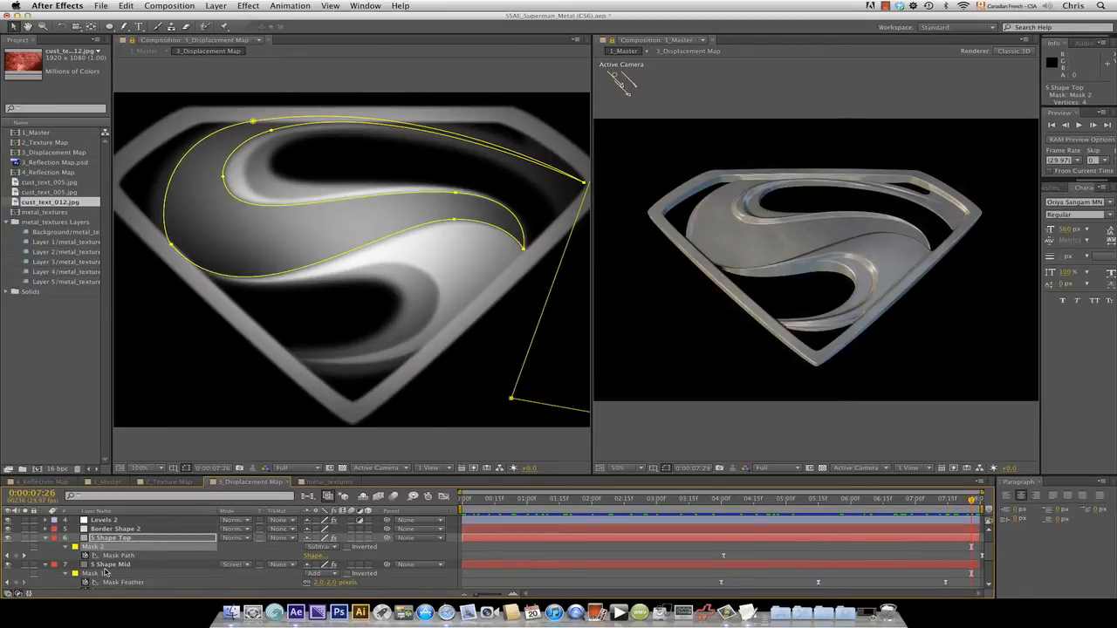
click(111, 564)
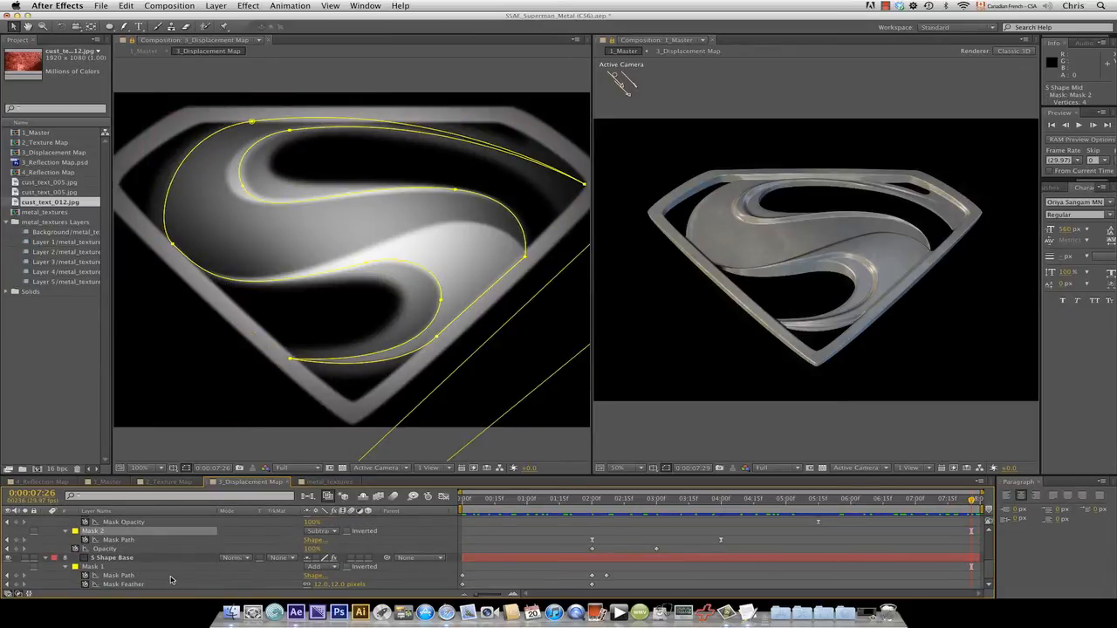
click(111, 558)
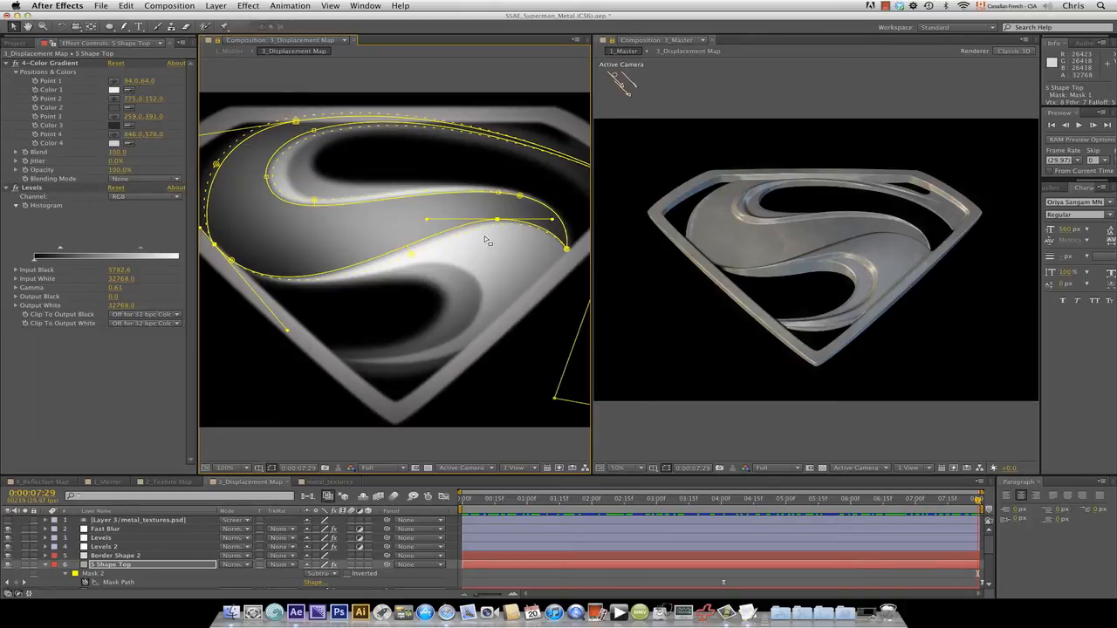
mouse_move(286, 384)
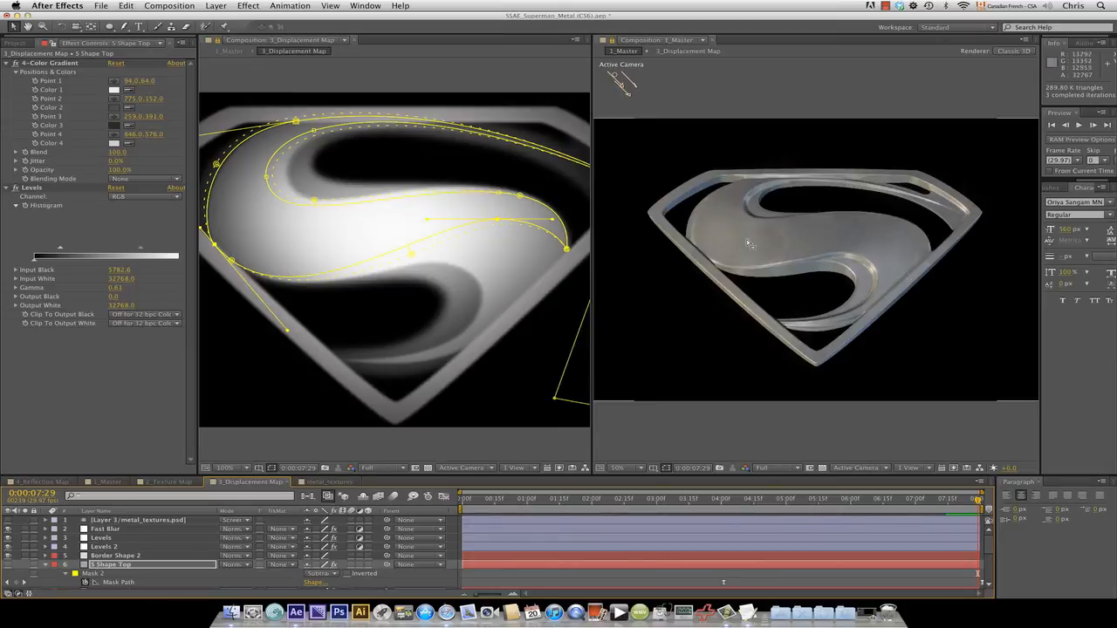
mouse_move(731, 234)
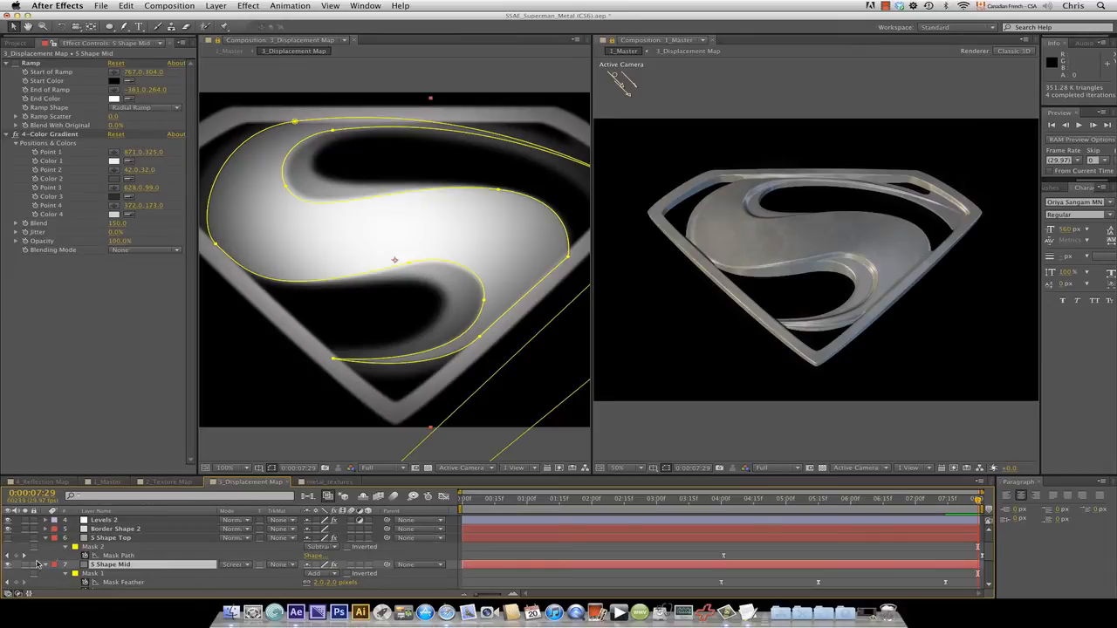
mouse_move(942, 285)
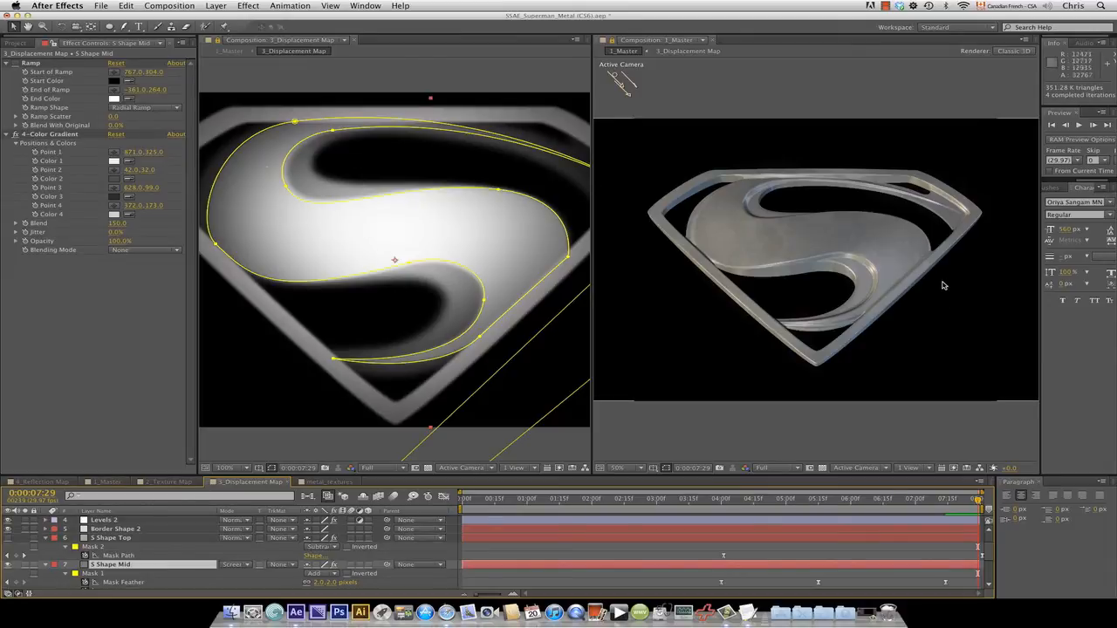
mouse_move(401, 409)
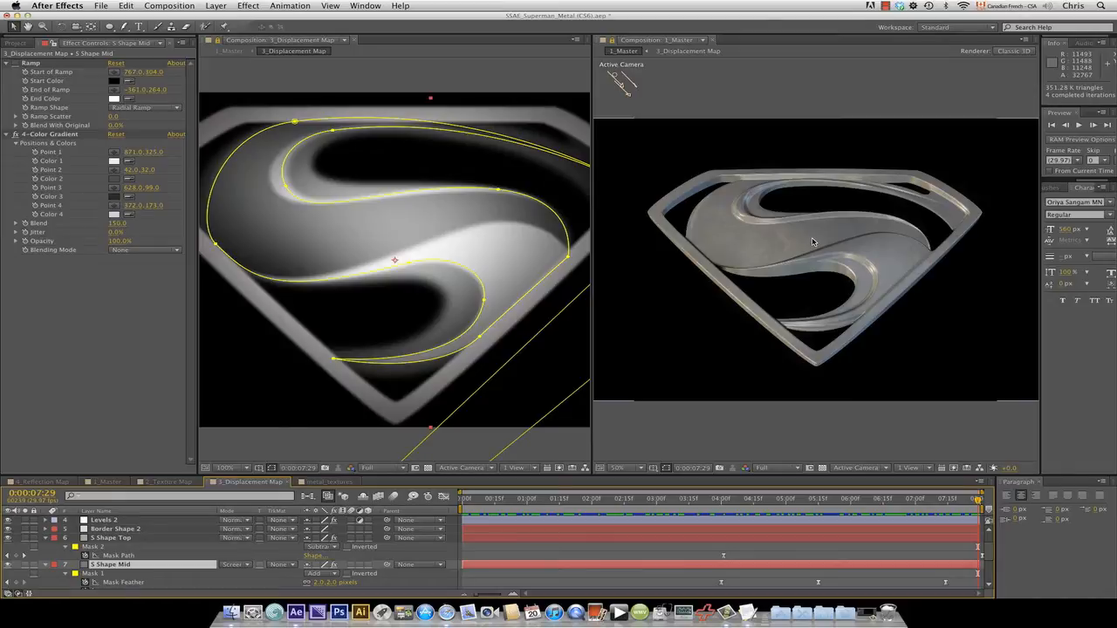
mouse_move(818, 252)
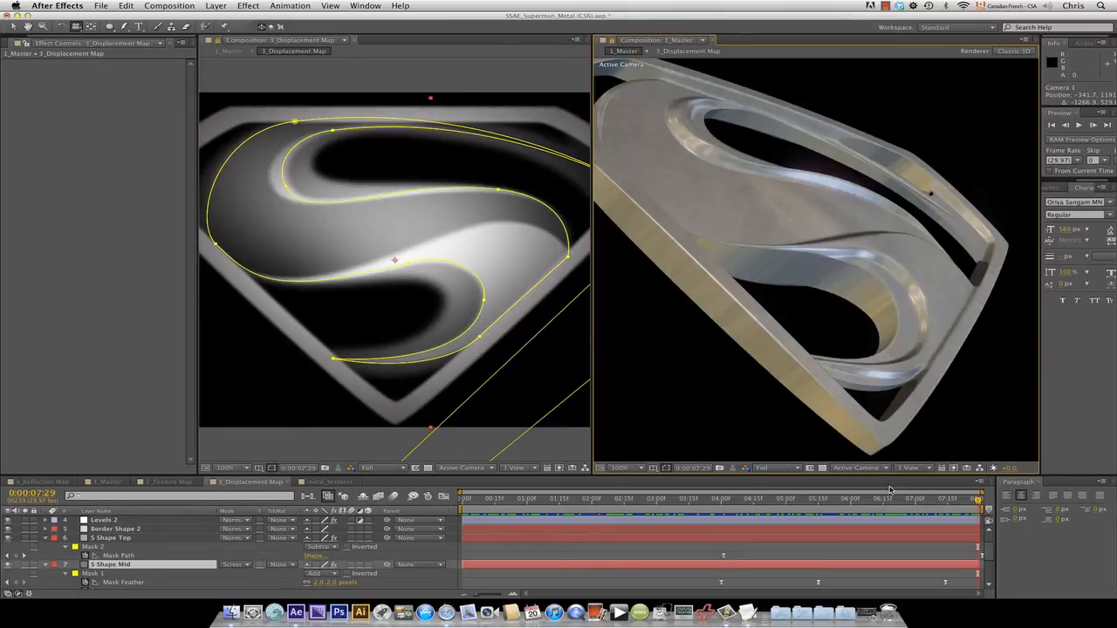
mouse_move(779, 341)
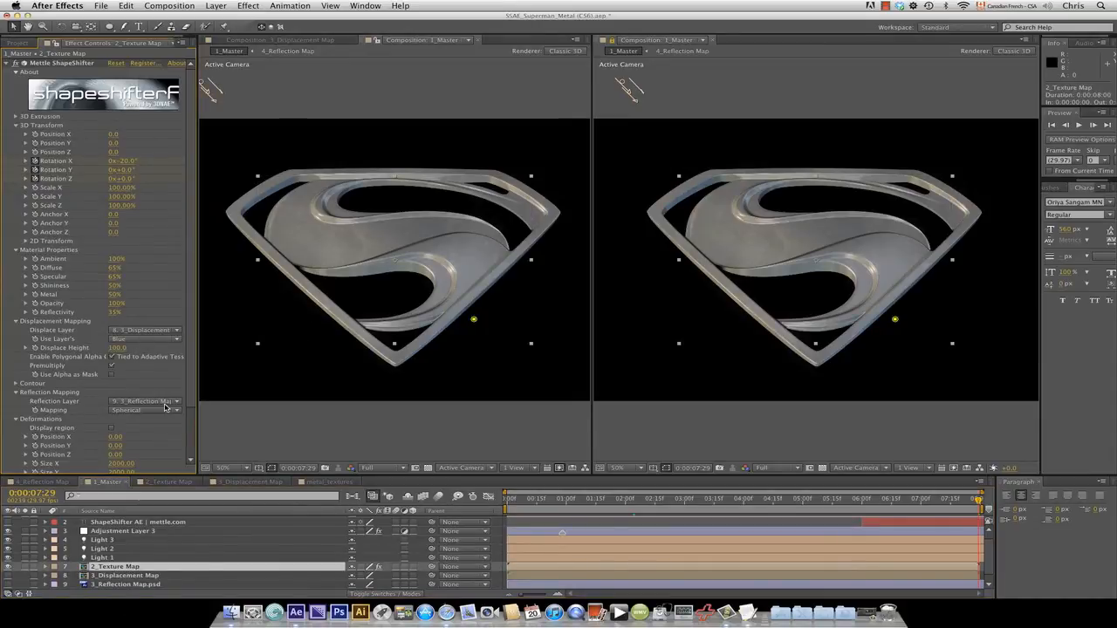
Step: Set ShapeShifter's Reflection Layer to 10. 4_Reflection Map
click(144, 402)
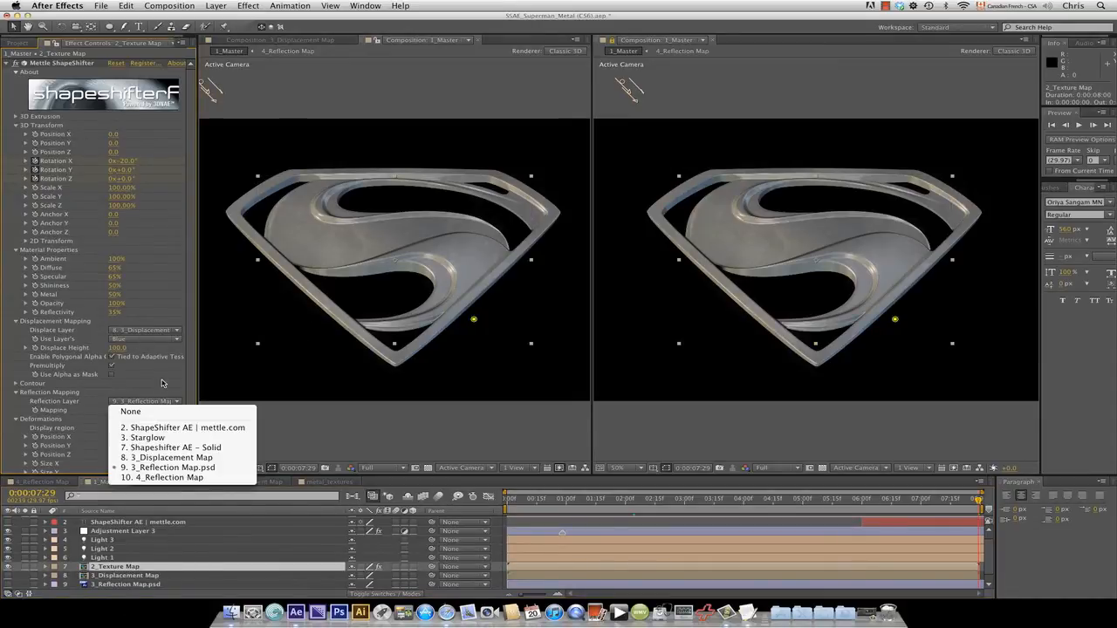
click(161, 477)
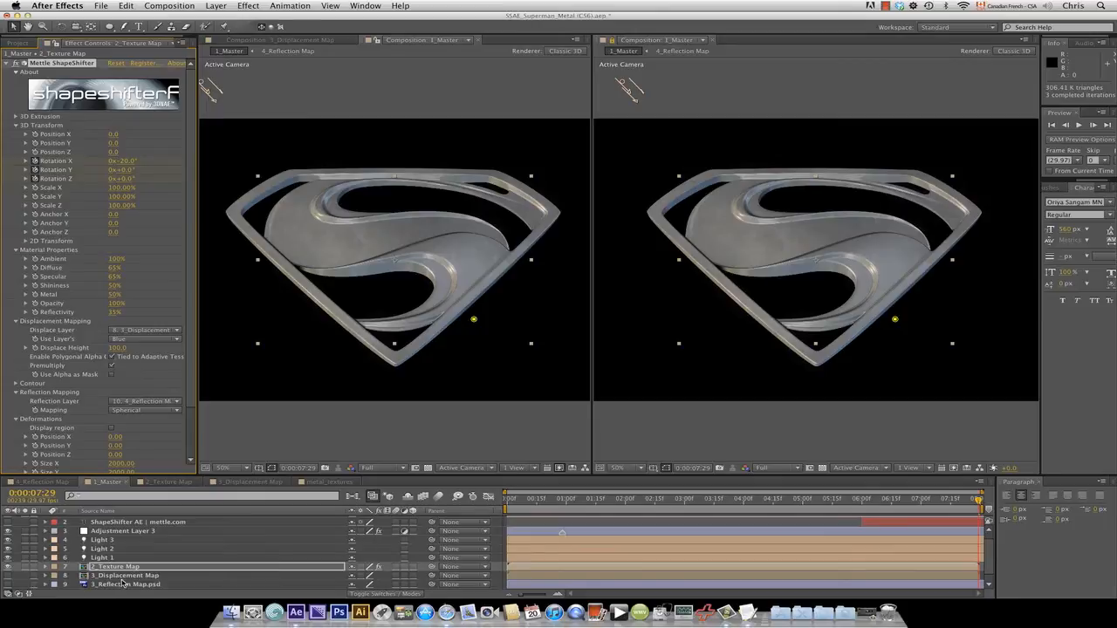
scroll(down, 3)
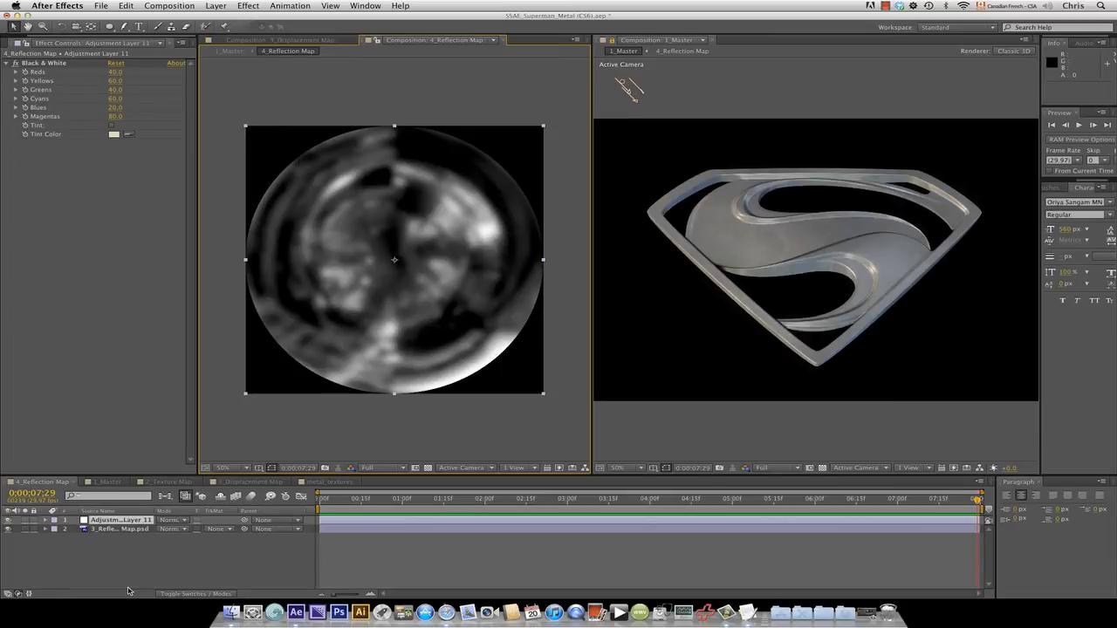
mouse_move(124, 582)
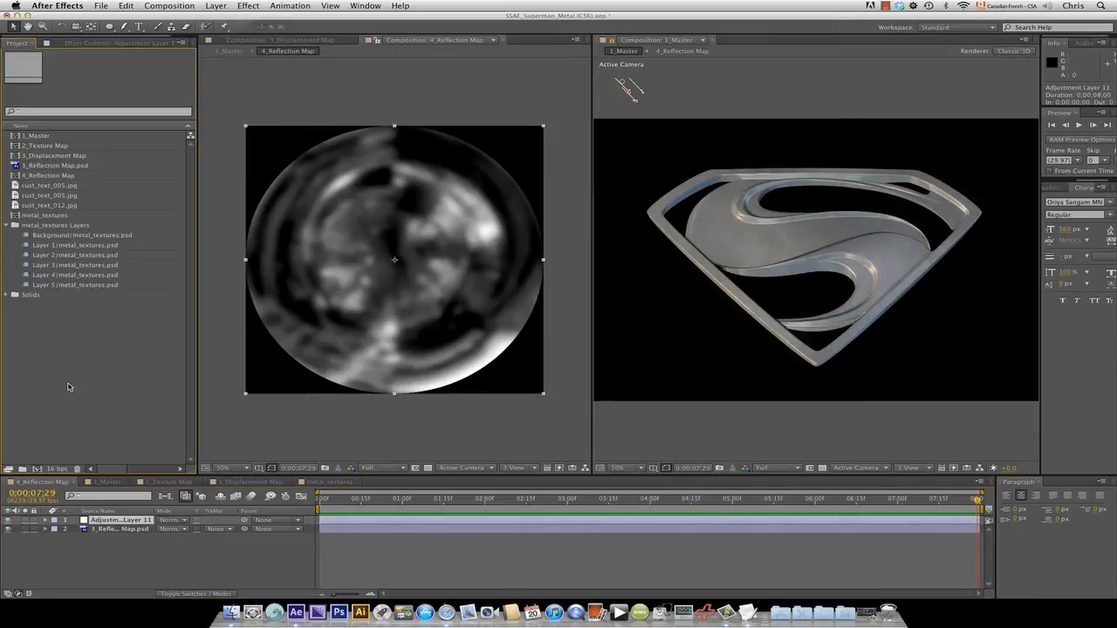
Step: Import the cust_spher_ref_010.jpg spherical reflection map
click(100, 5)
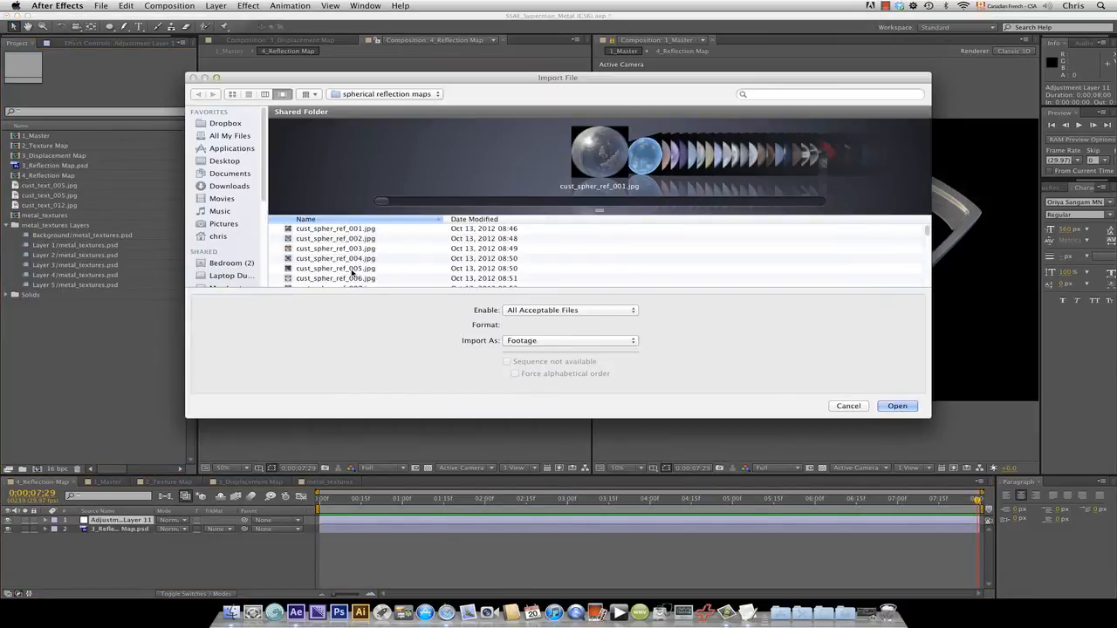
scroll(down, 3)
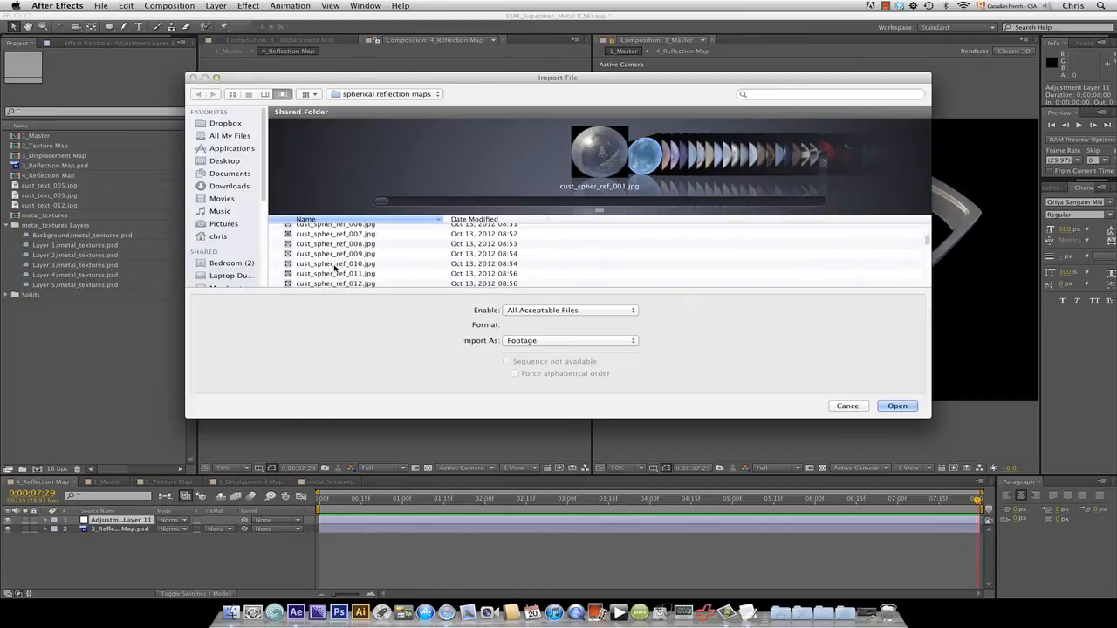
click(335, 263)
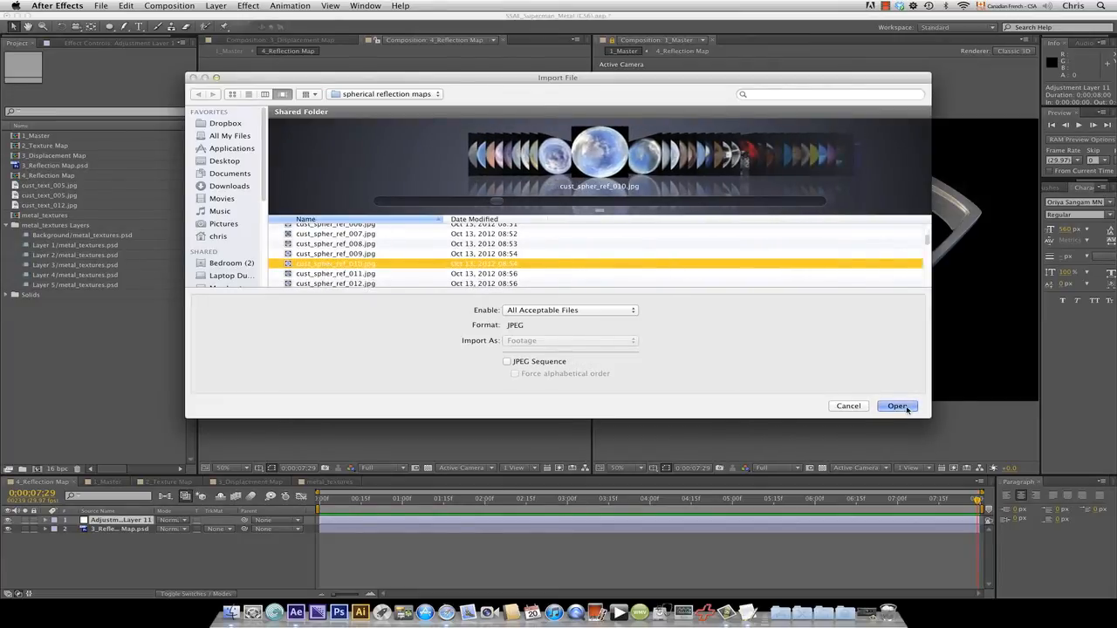
click(896, 406)
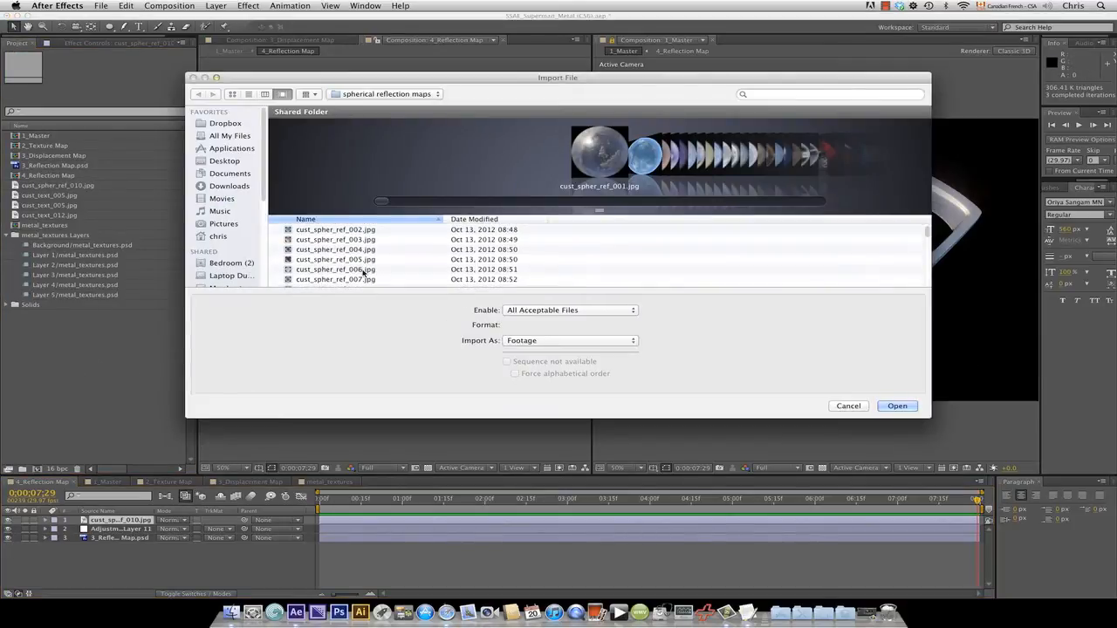
Step: Import the second spherical reflection map, cust_spher_ref_017.jpg
click(336, 279)
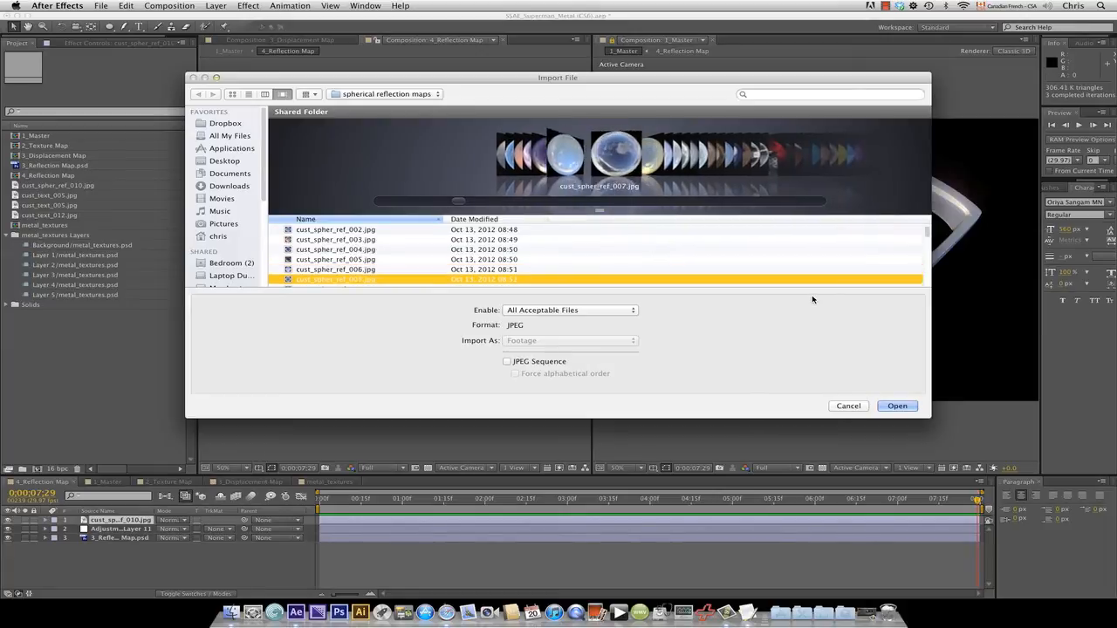
scroll(down, 3)
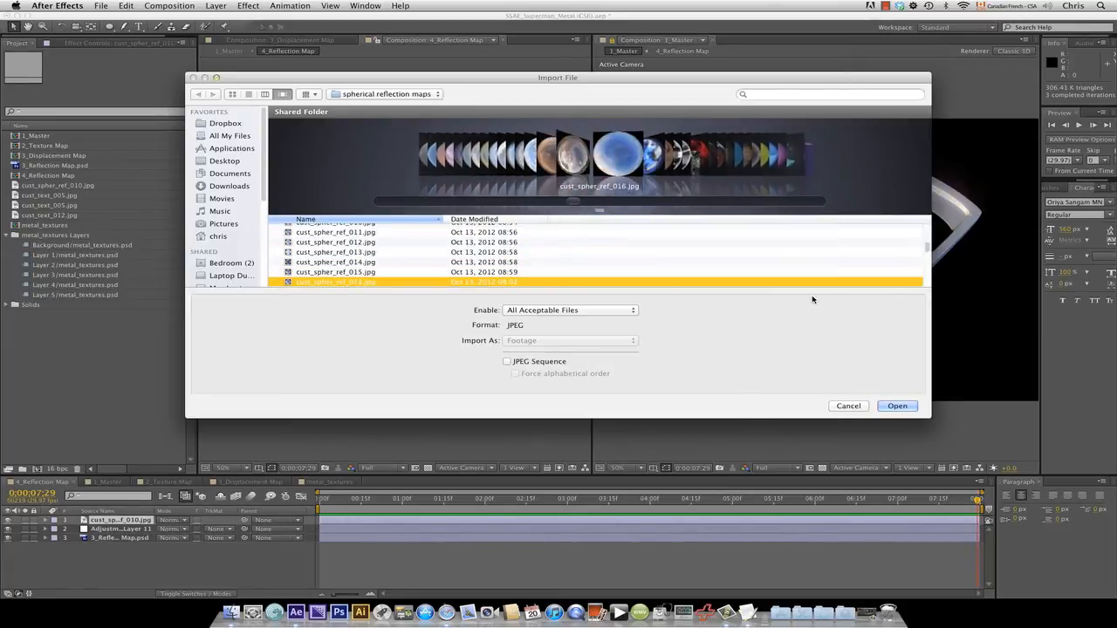
click(897, 406)
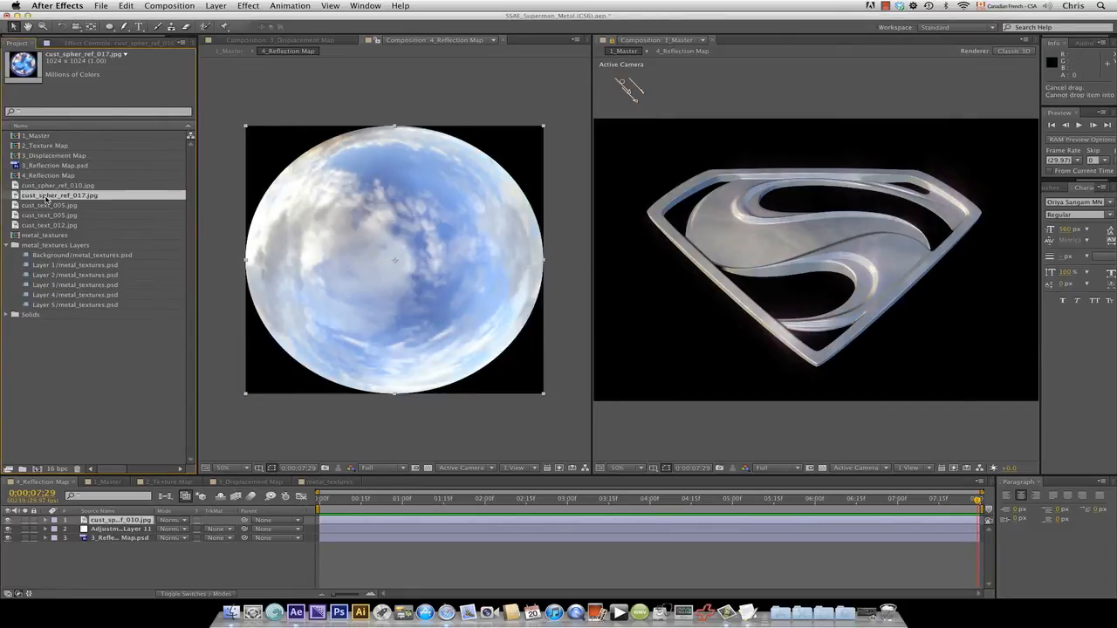
Step: Place cust_spher_ref_017.jpg atop the 4_Reflection Map timeline and adjust its blend mode
click(52, 175)
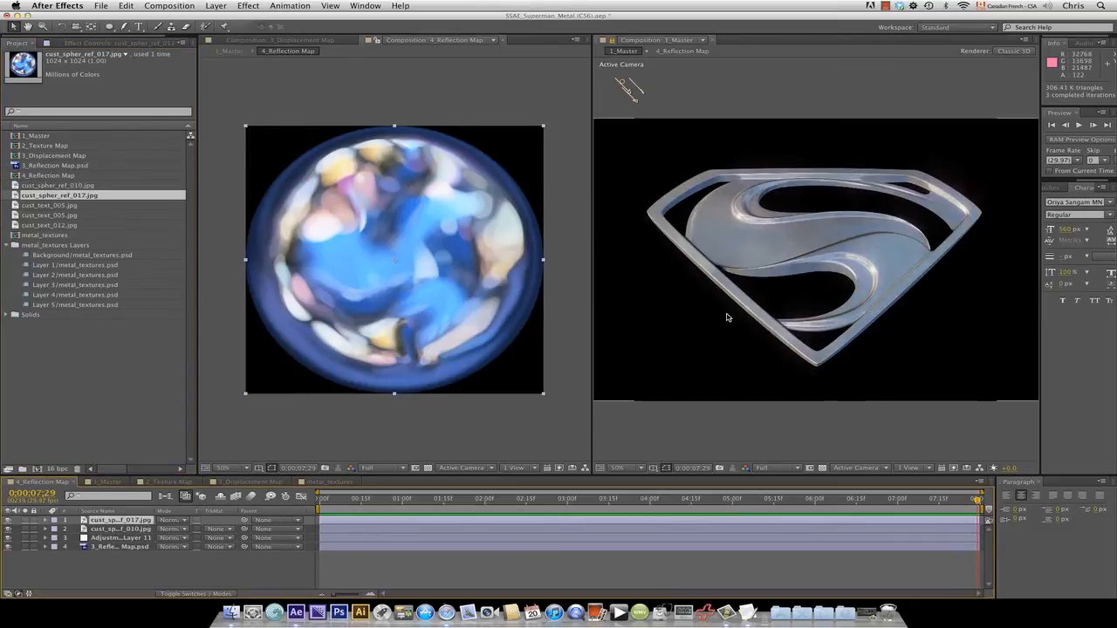
mouse_move(585, 352)
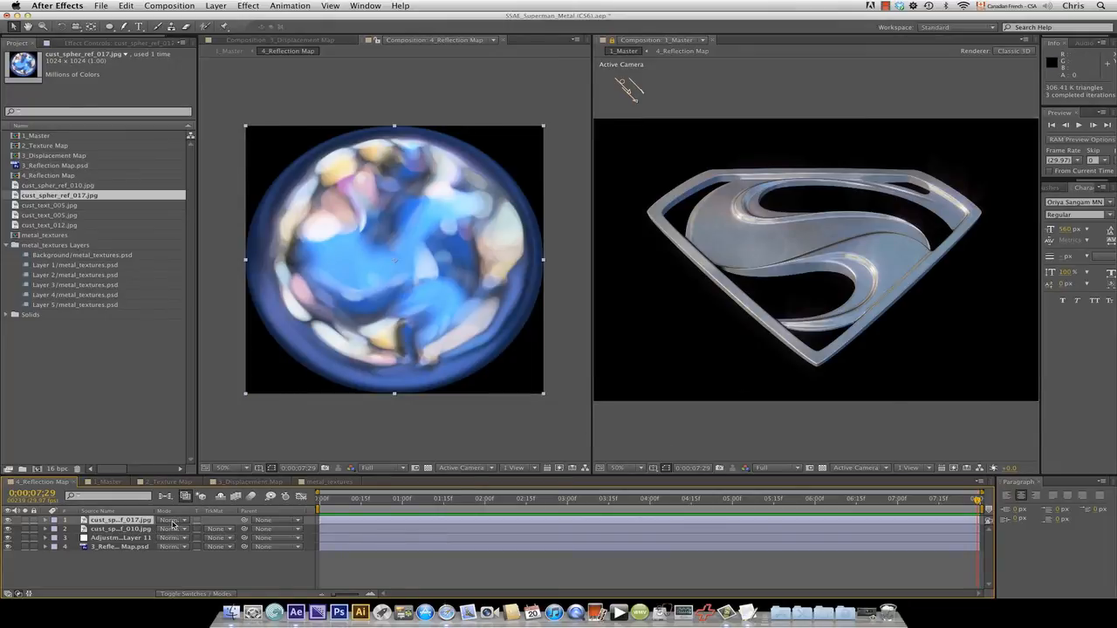
click(173, 520)
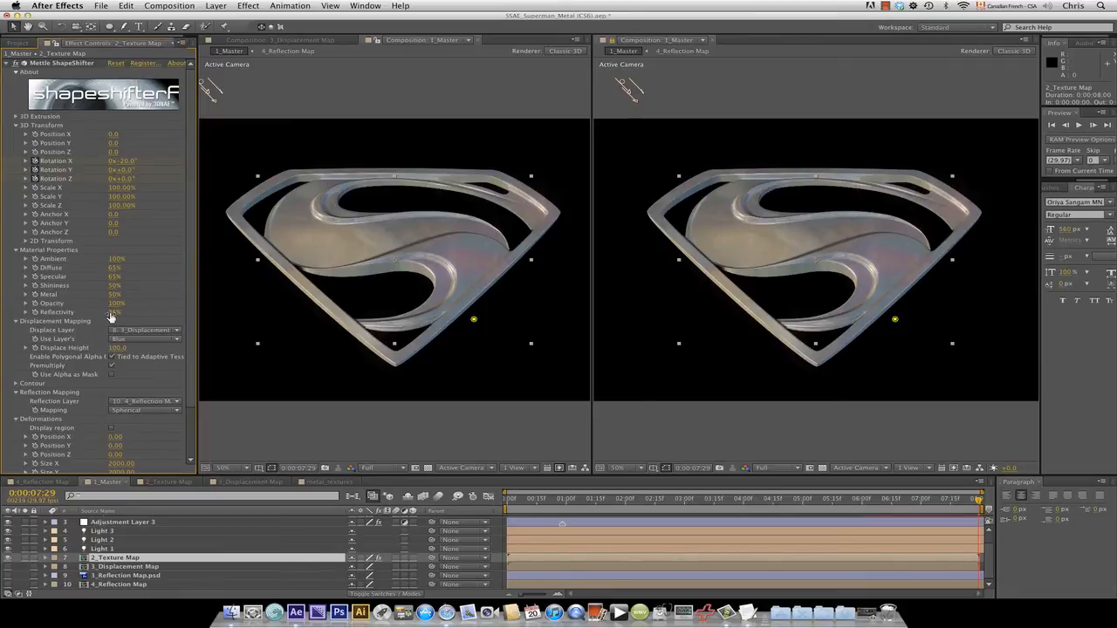
Step: Switch the 017 reflection layer's blend mode to Difference for a colourful reflection
click(116, 311)
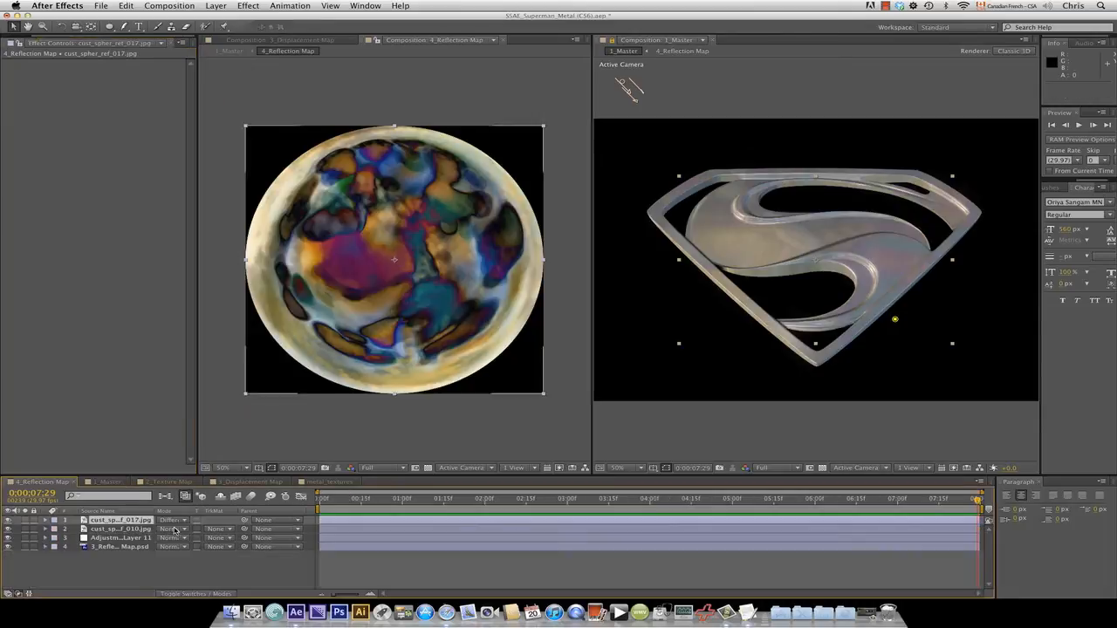
click(119, 529)
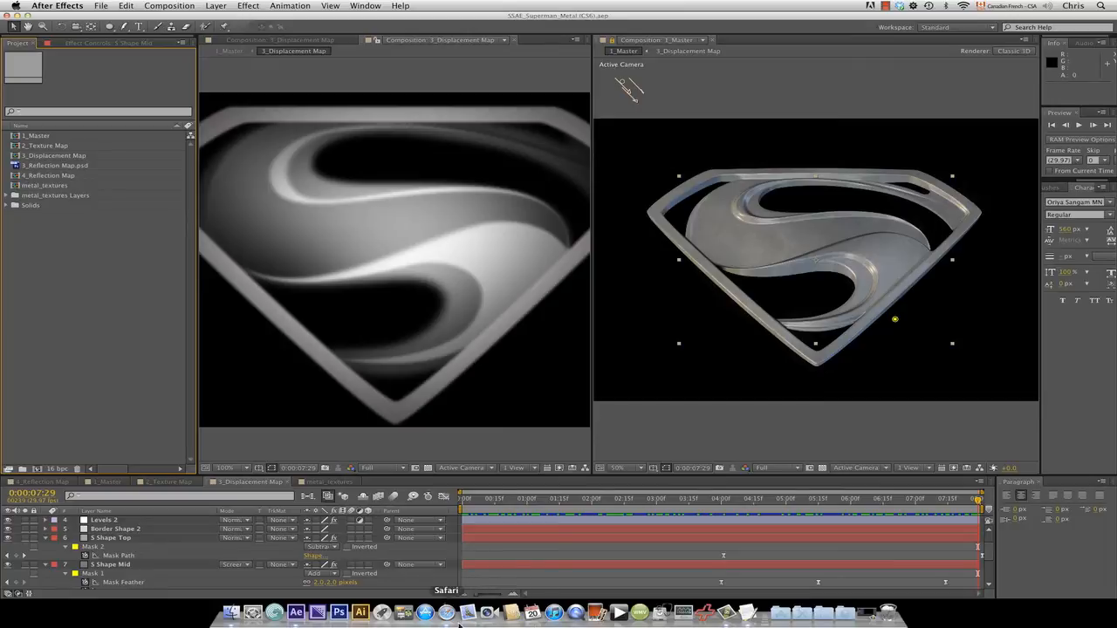
Step: Enlarge mettle's Futuristic Superman Wallpaper in Safari with its gallery thumbnail strip visible
click(316, 612)
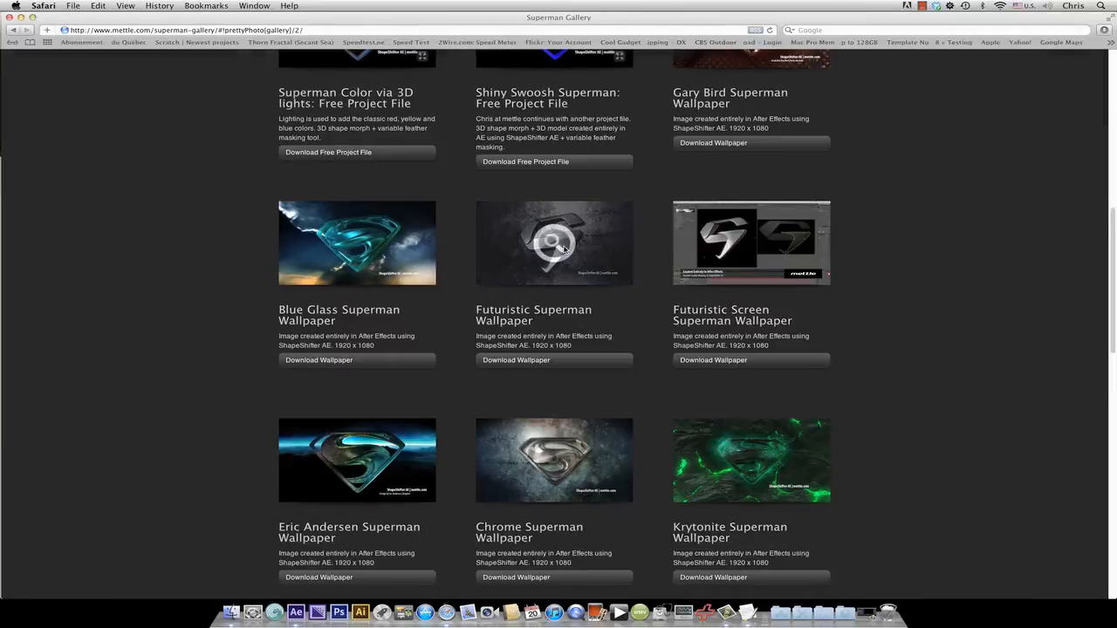
click(553, 242)
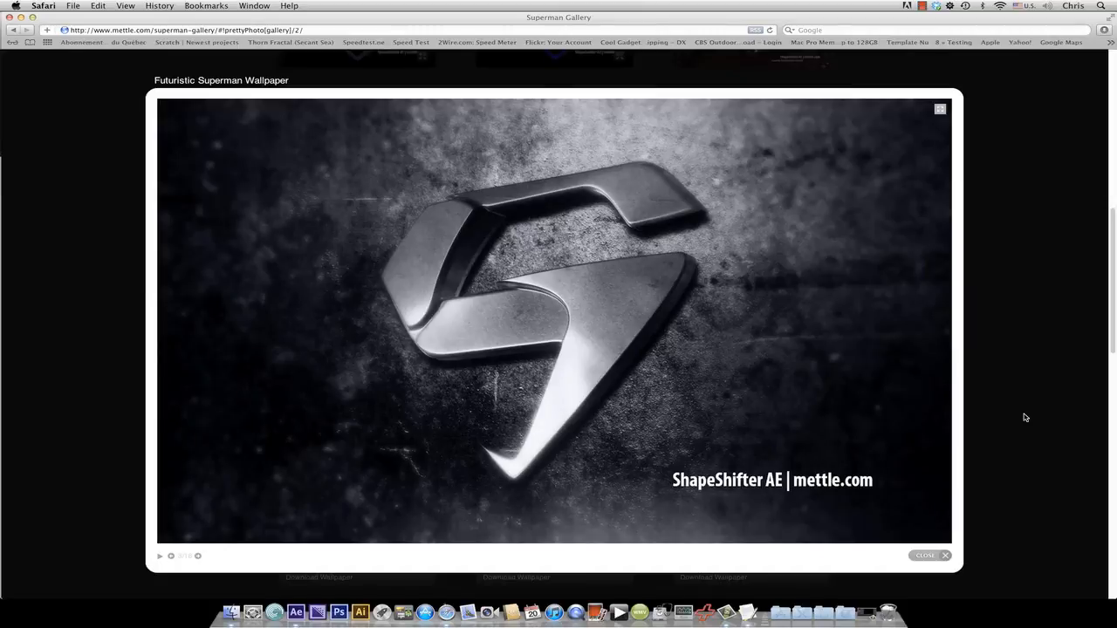
click(940, 108)
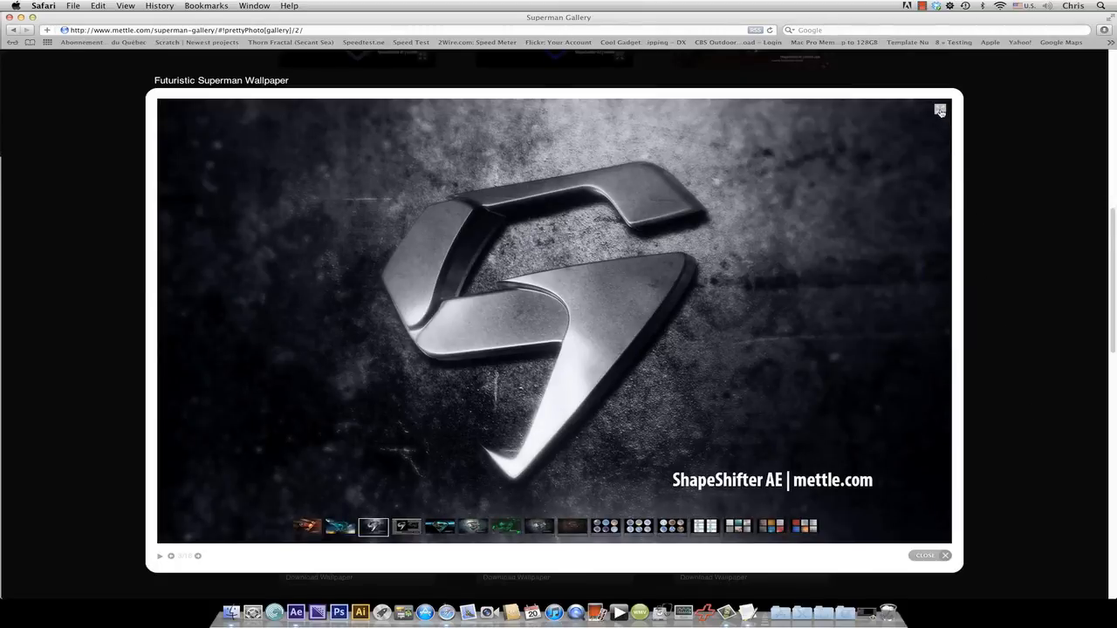
mouse_move(929, 140)
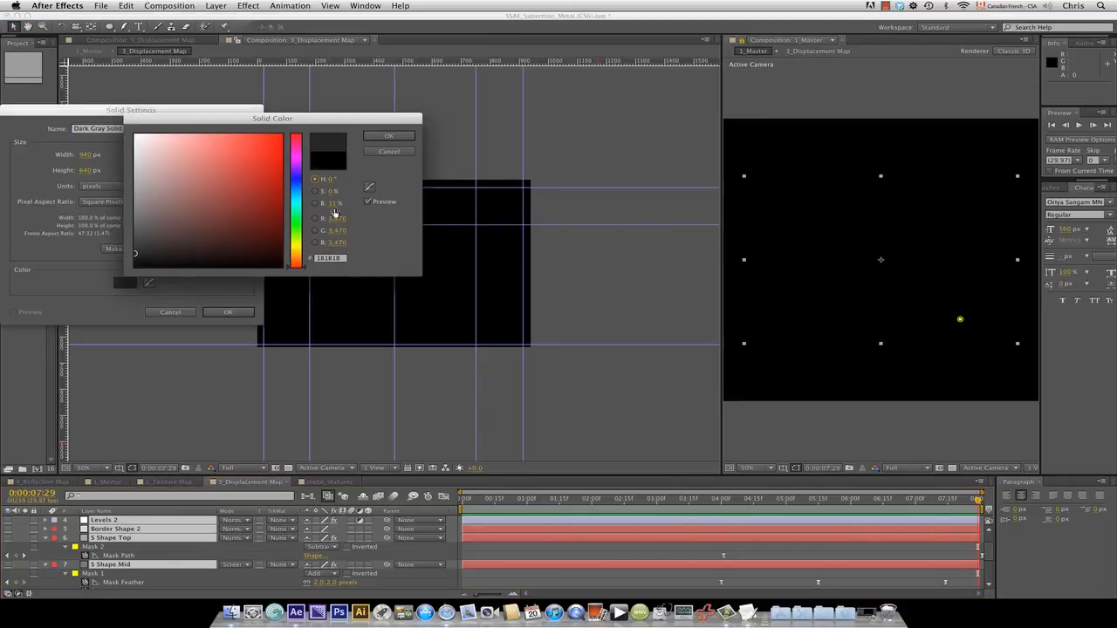
Step: Create dark gray masked solids for the angular S and shade the top with a gray radial ramp
click(388, 135)
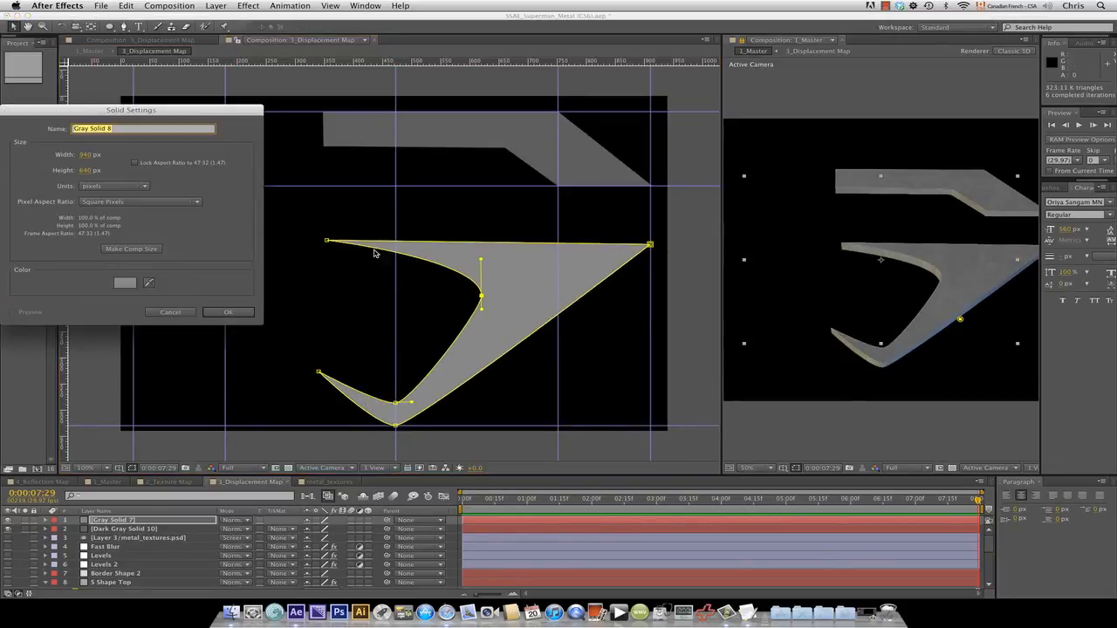
click(228, 311)
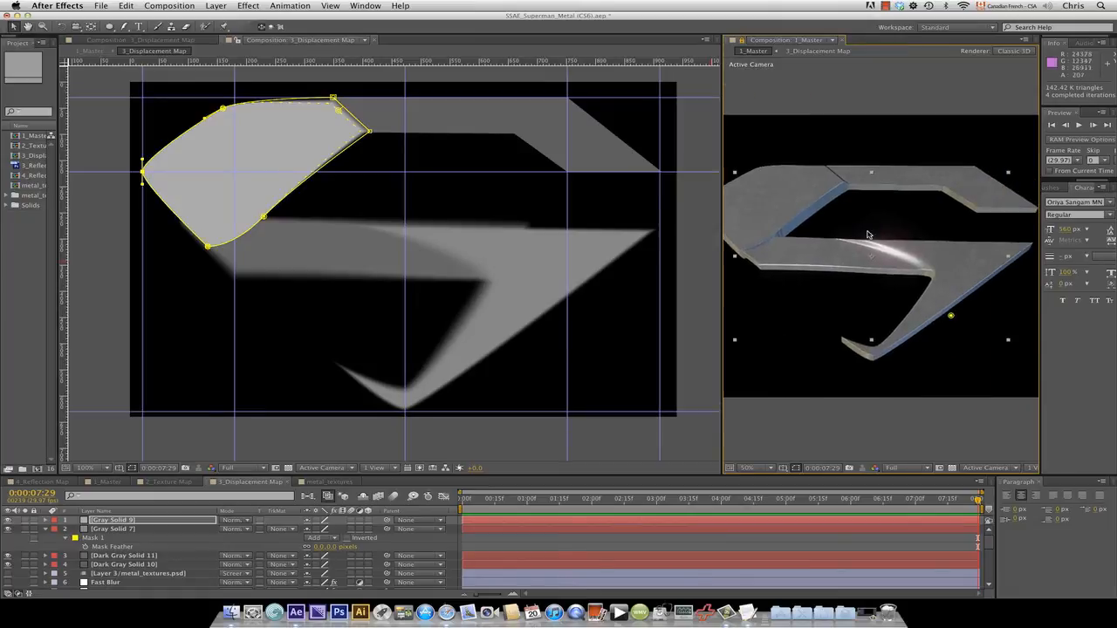
click(248, 6)
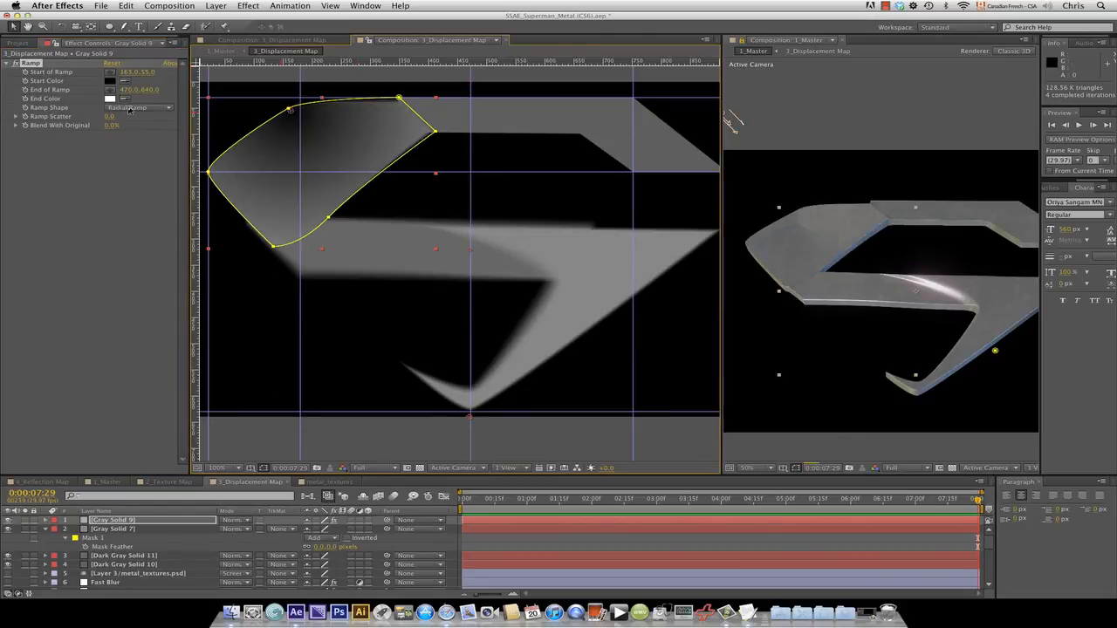
click(110, 97)
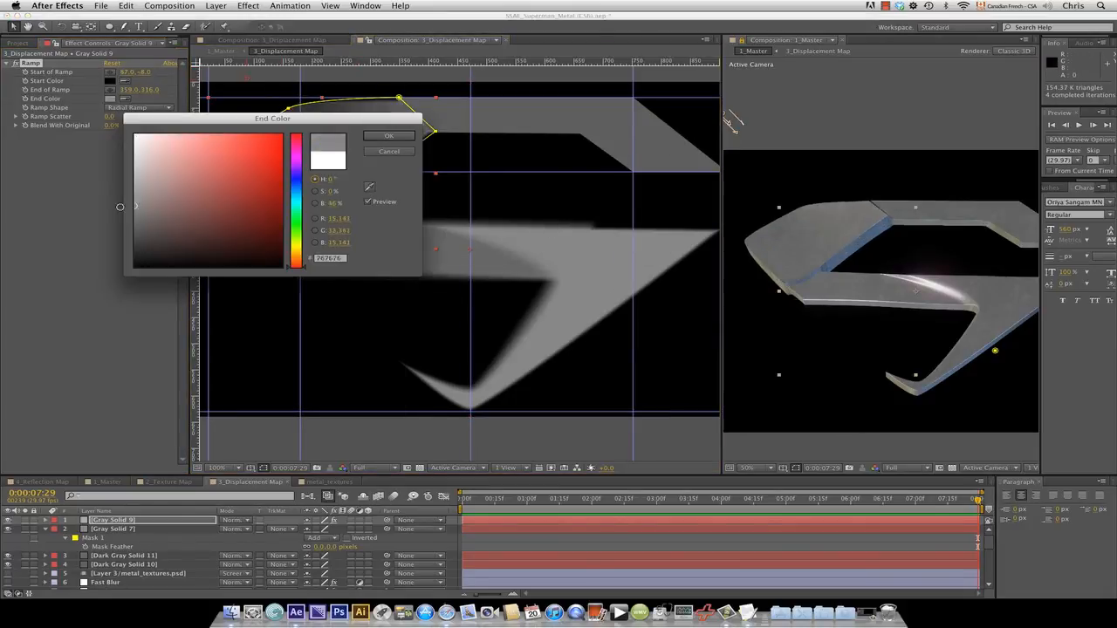
click(389, 135)
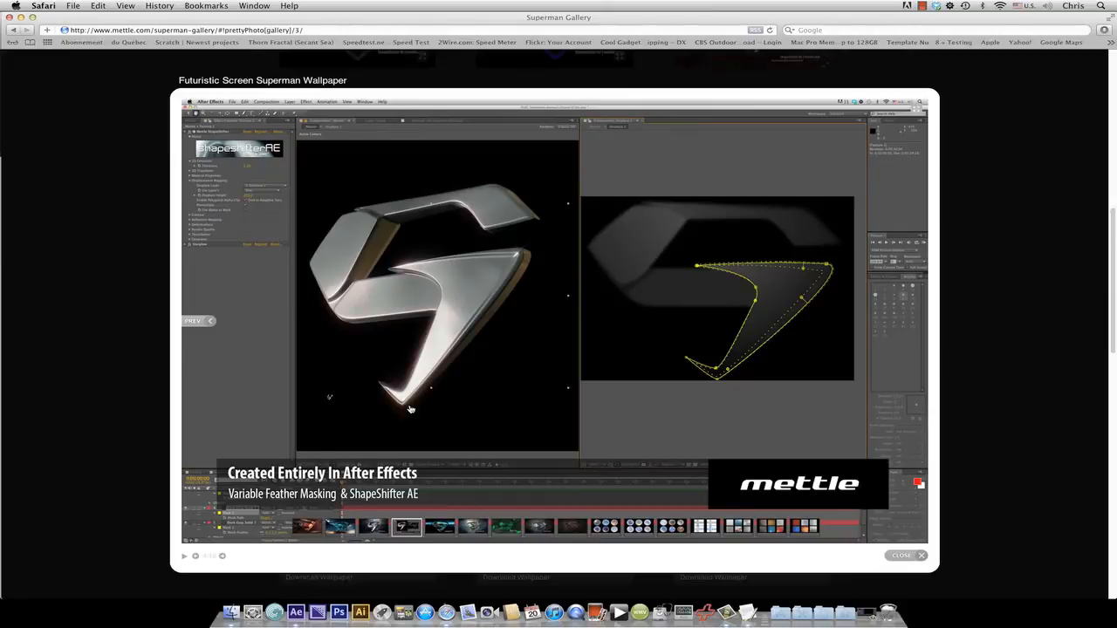
mouse_move(541, 478)
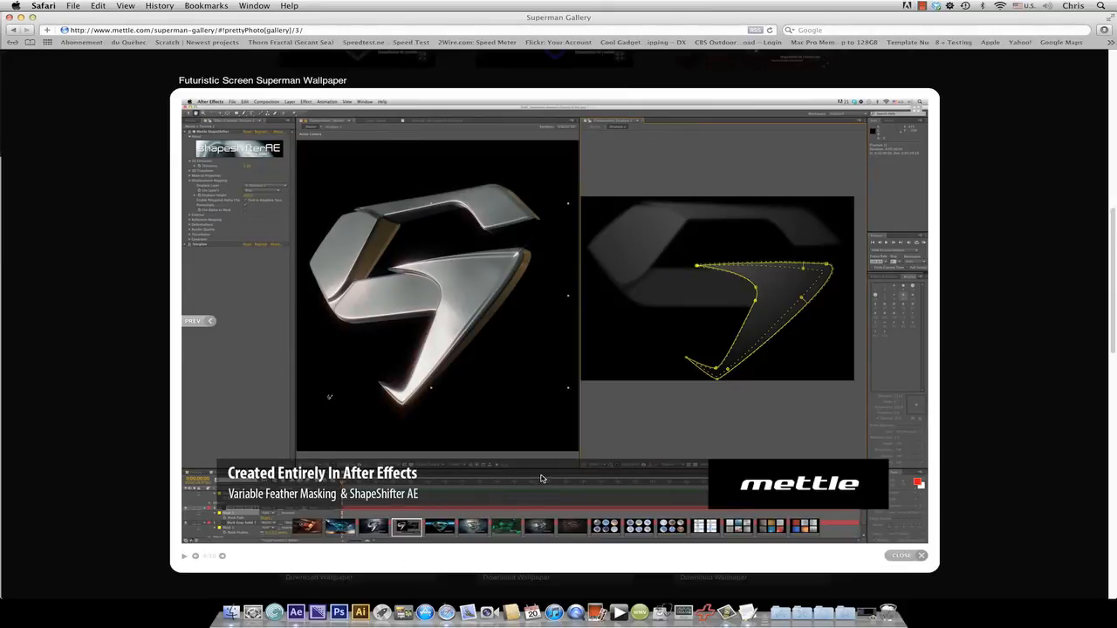